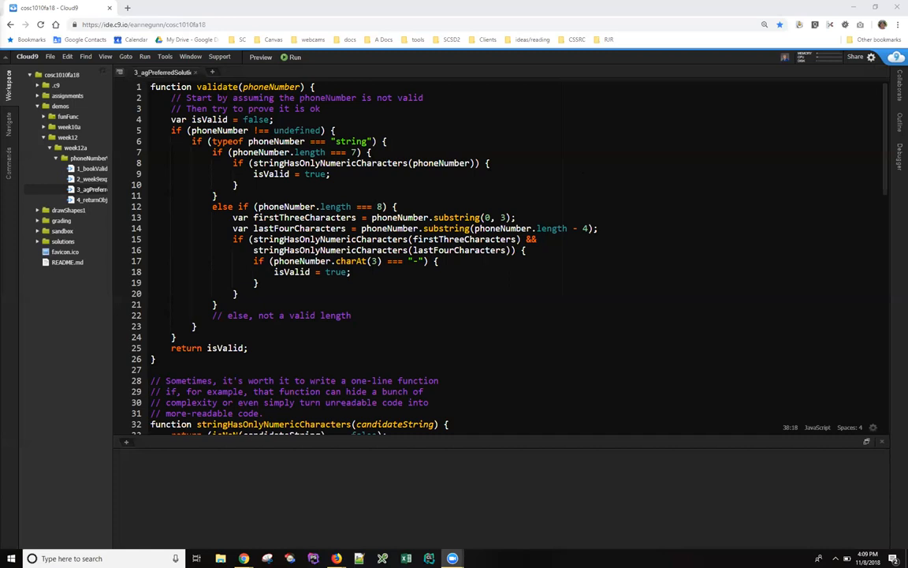
Review the validate function and the condition handling the first test input
{"action": "double_click", "coordinate": [218, 87]}
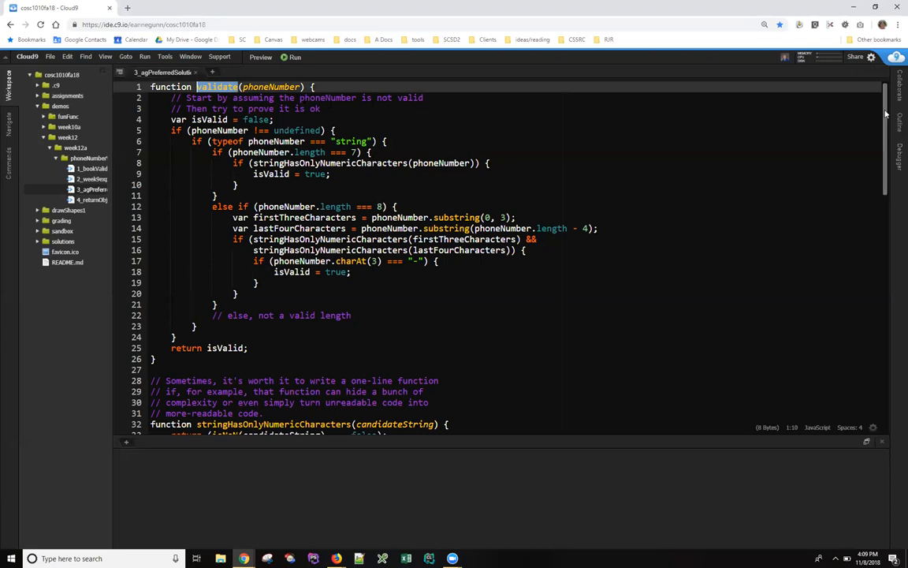
{"action": "scroll", "scroll_direction": "down", "scroll_amount": 3}
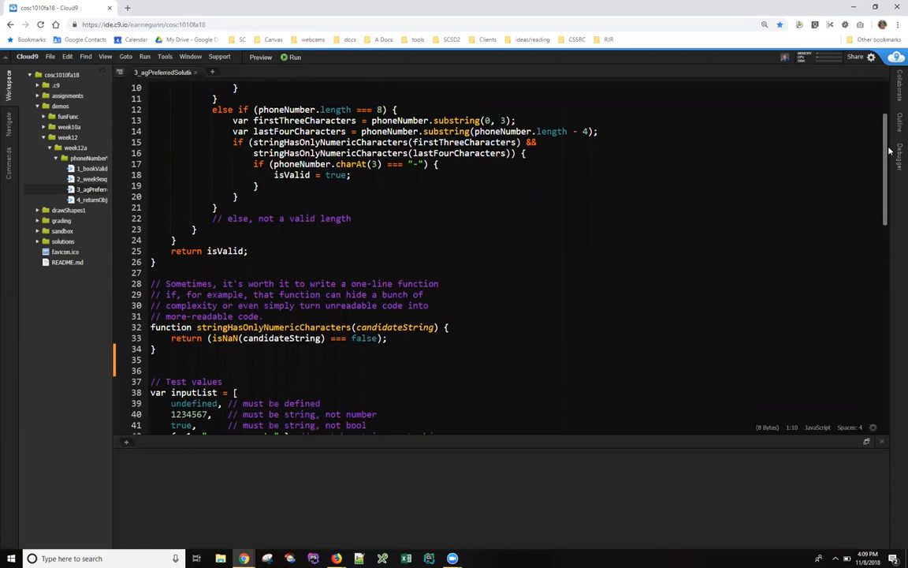
{"action": "scroll", "scroll_direction": "down", "scroll_amount": 3}
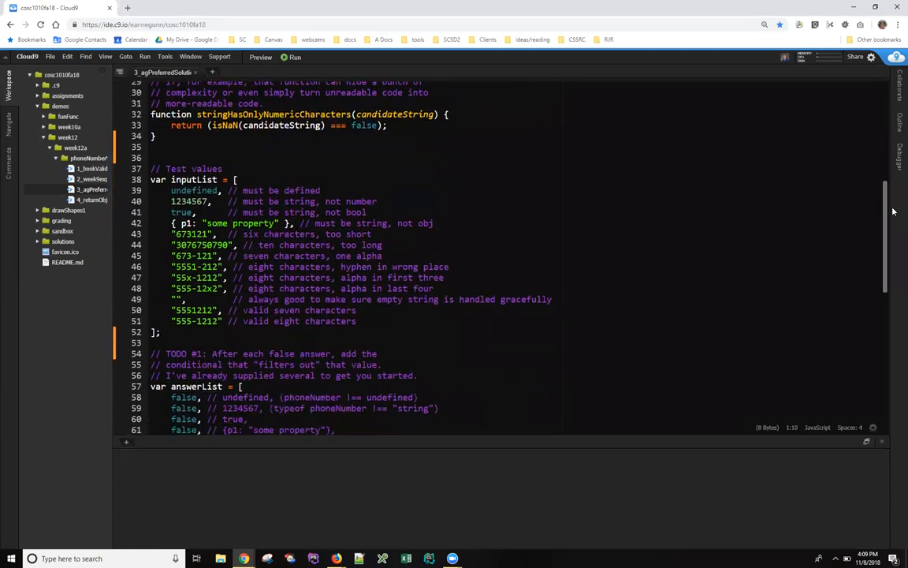
{"action": "scroll", "scroll_direction": "down", "scroll_amount": 3}
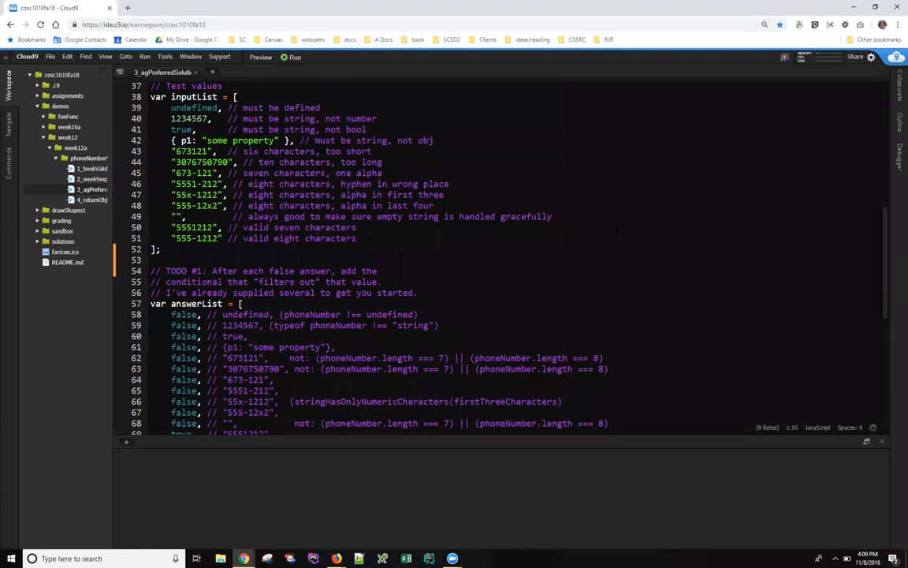
{"action": "double_click", "coordinate": [192, 107]}
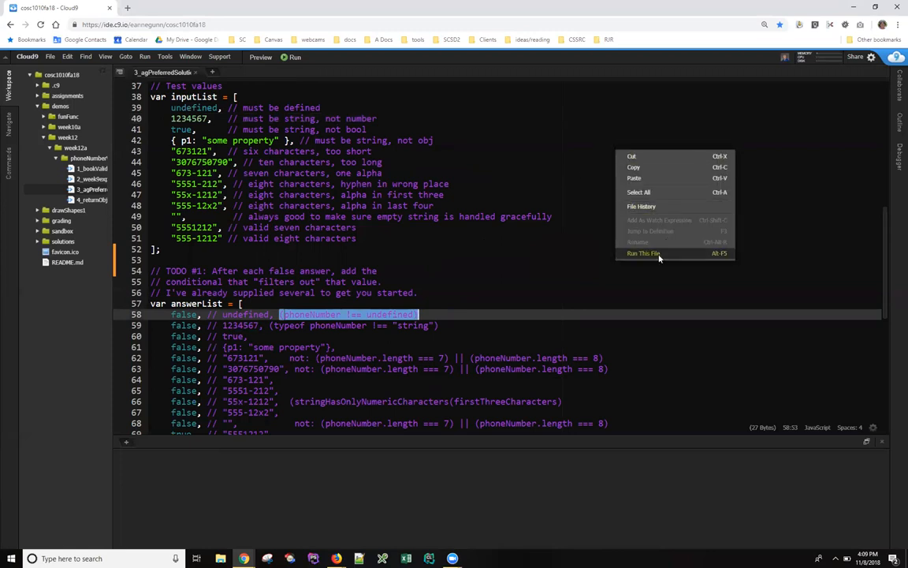
Run the validator file and check all 13 tests pass, noting the 673121 case
{"action": "left_click", "coordinate": [643, 253]}
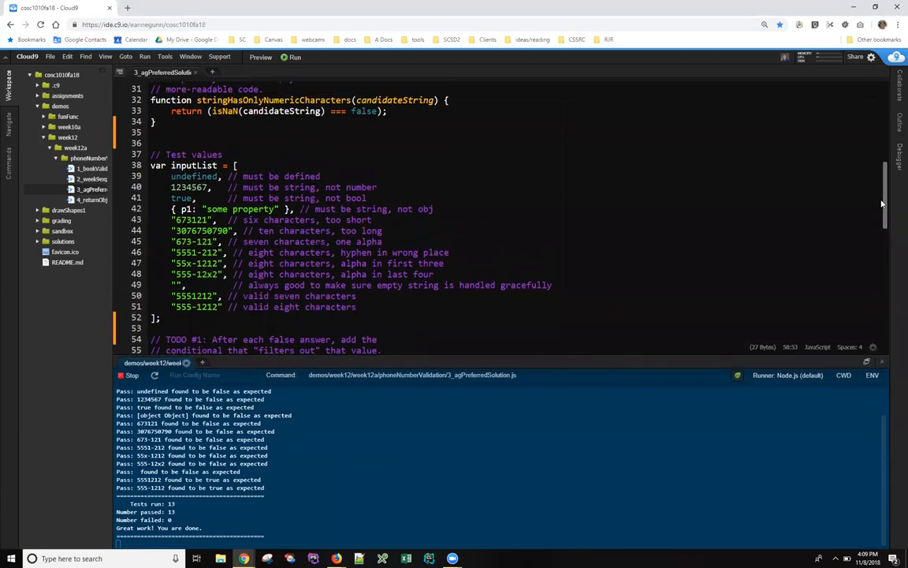
{"action": "double_click", "coordinate": [193, 177]}
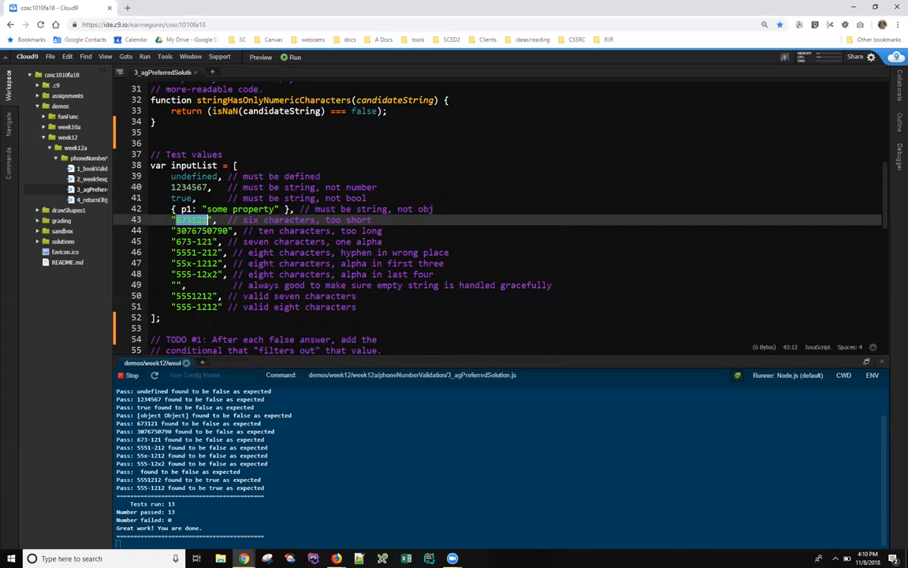
{"action": "scroll", "scroll_direction": "down", "scroll_amount": 3}
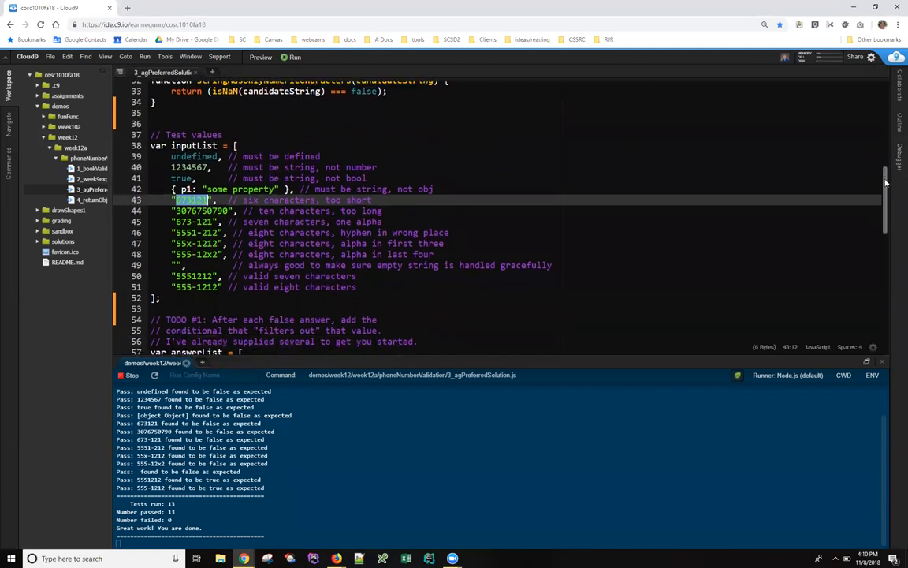
{"action": "scroll", "scroll_direction": "down", "scroll_amount": 3}
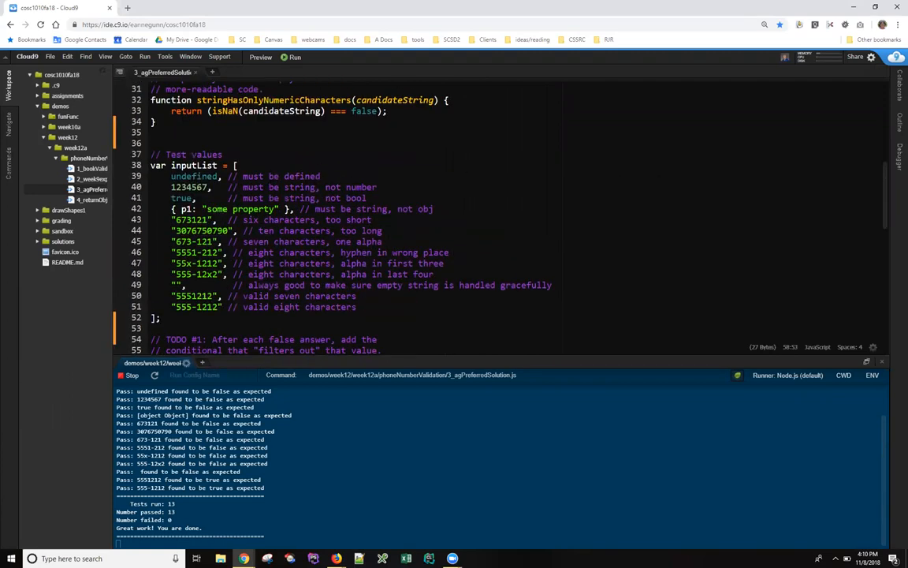
{"action": "double_click", "coordinate": [193, 177]}
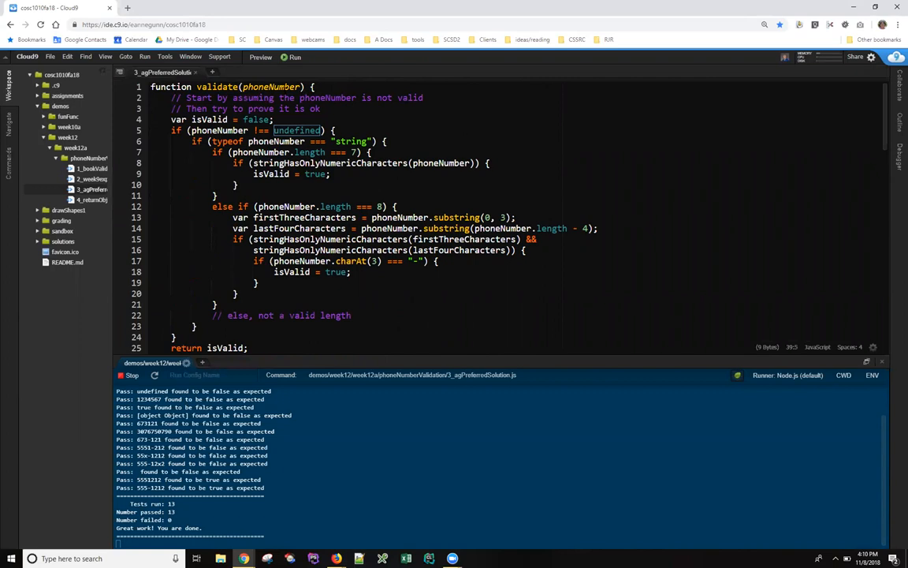
{"action": "double_click", "coordinate": [271, 87]}
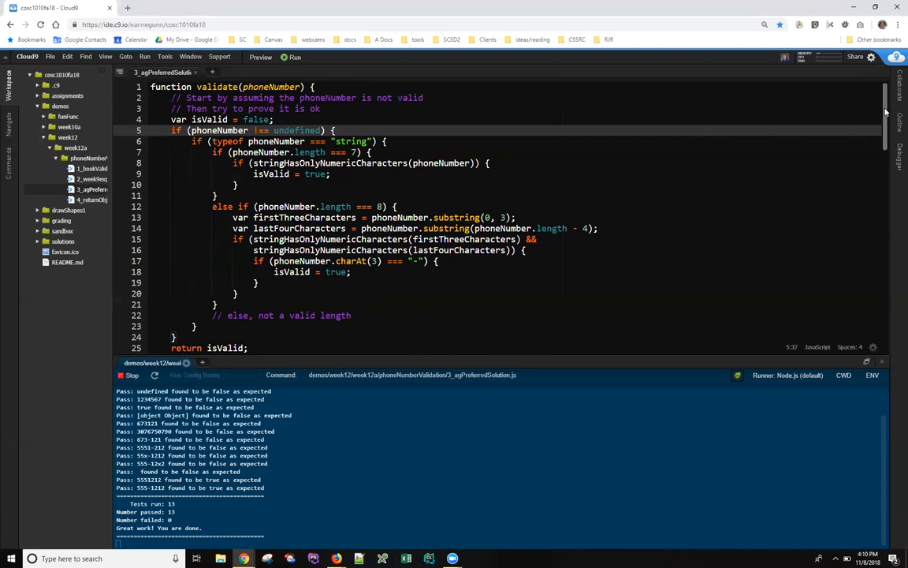
{"action": "scroll", "scroll_direction": "down", "scroll_amount": 3}
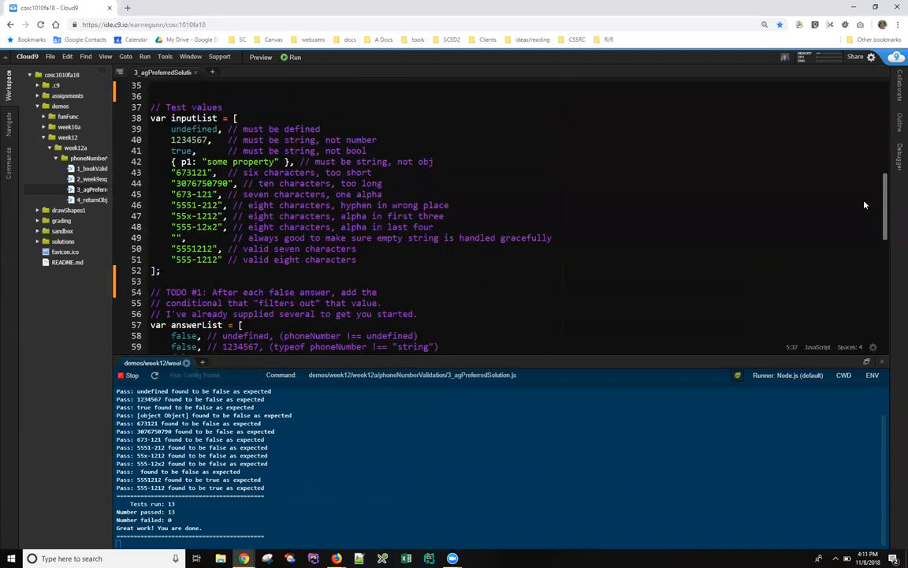
{"action": "scroll", "scroll_direction": "down", "scroll_amount": 3}
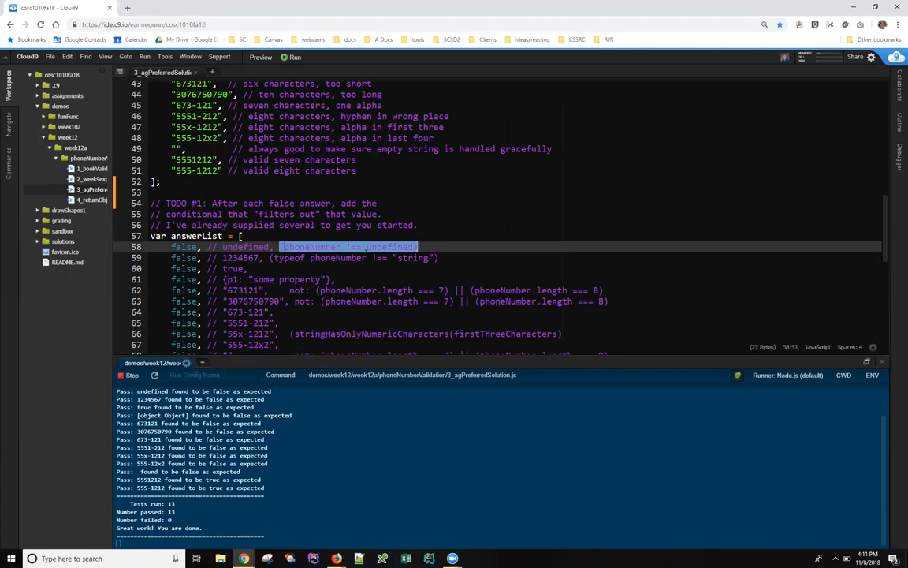
{"action": "mouse_move", "coordinate": [379, 259]}
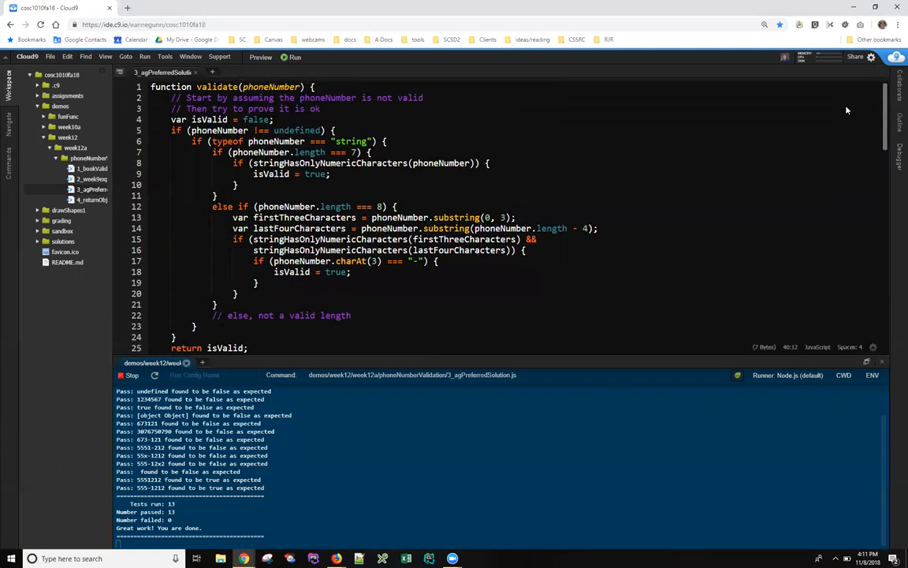
{"action": "left_click", "coordinate": [280, 87]}
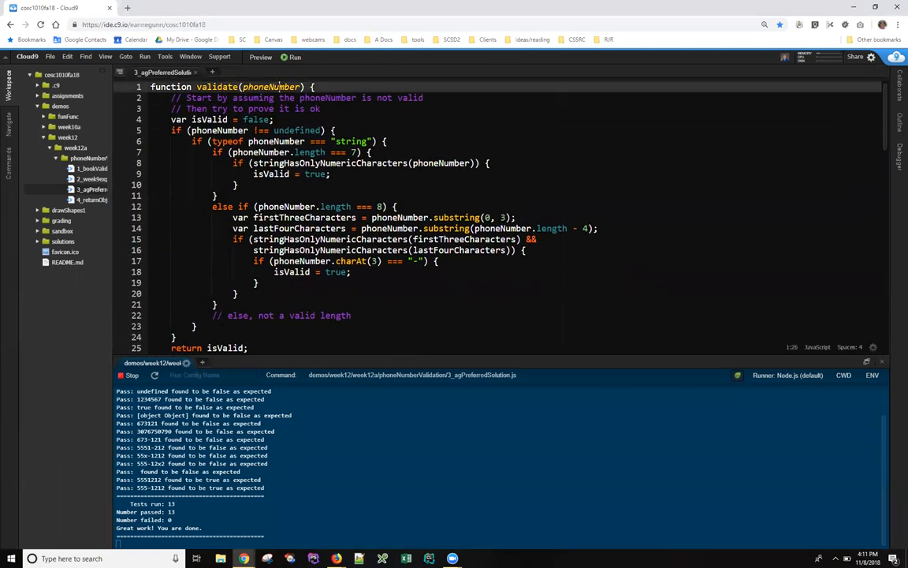
{"action": "double_click", "coordinate": [272, 86]}
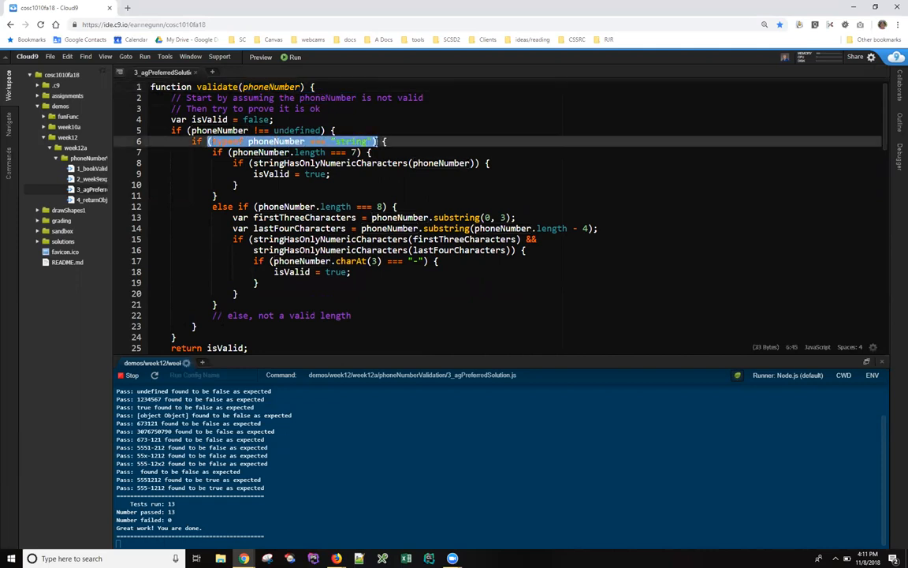
{"action": "scroll", "scroll_direction": "down", "scroll_amount": 3}
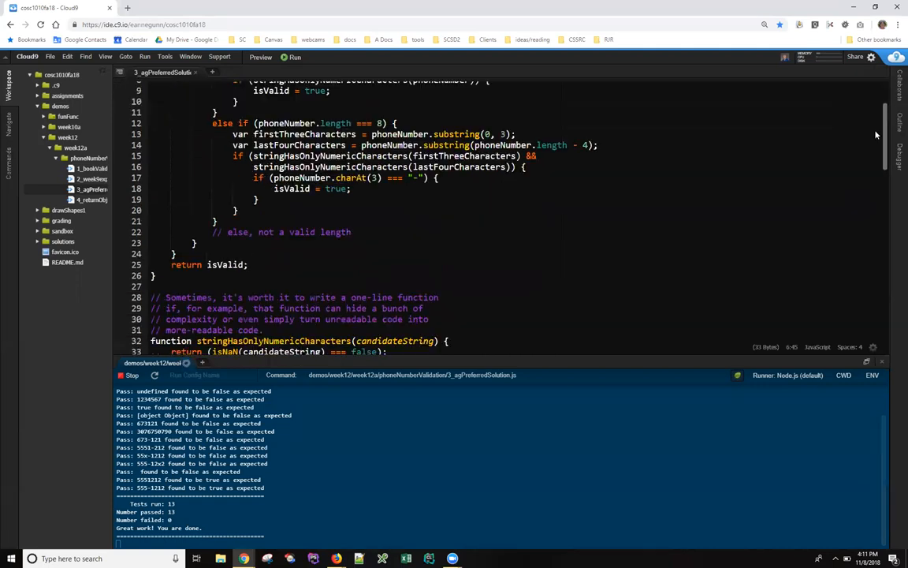
{"action": "scroll", "scroll_direction": "down", "scroll_amount": 3}
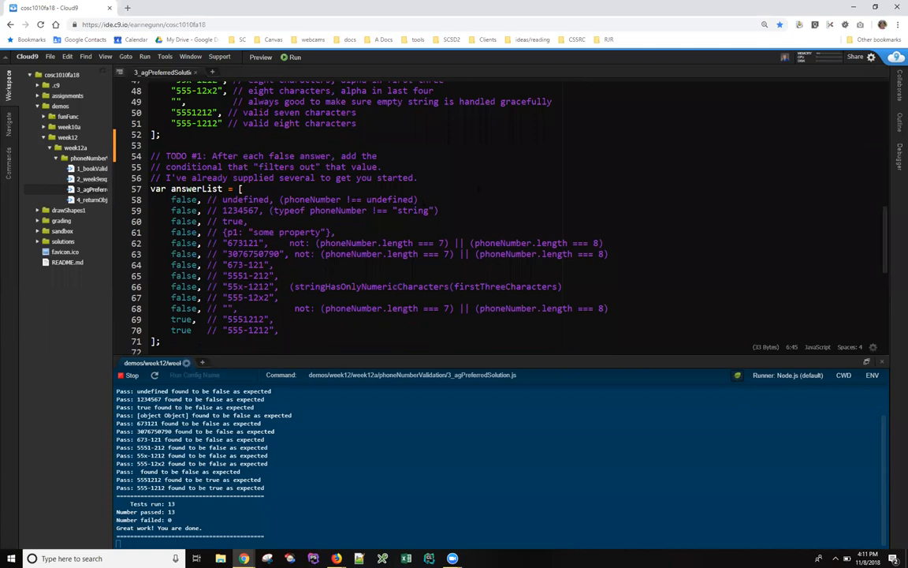
{"action": "mouse_move", "coordinate": [879, 233]}
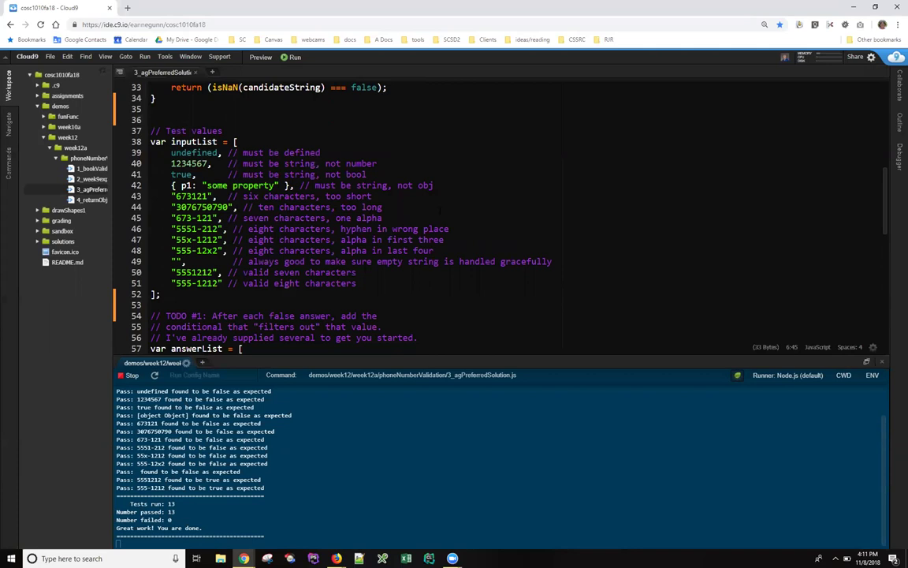
Review the undefined test value and the one-line numeric-check helper above the test list
{"action": "double_click", "coordinate": [196, 151]}
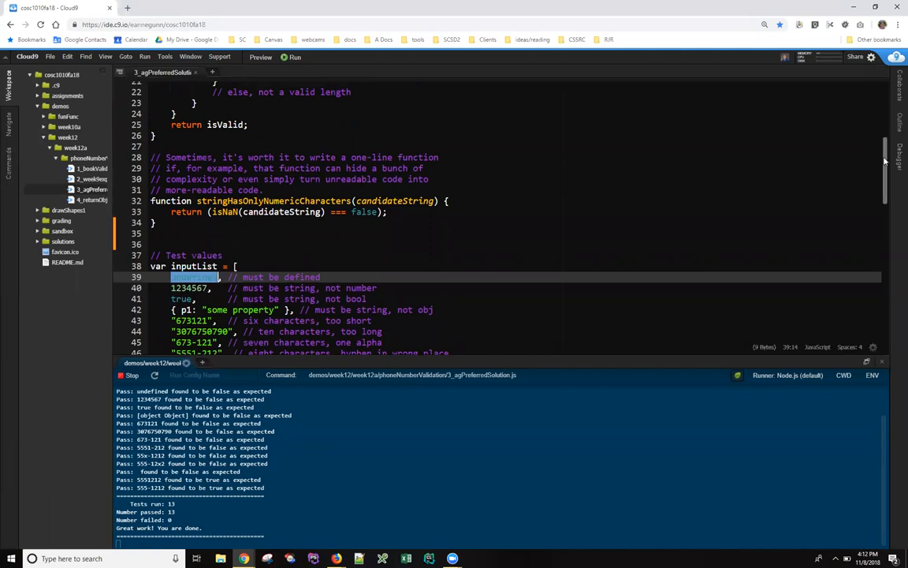
{"action": "scroll", "scroll_direction": "down", "scroll_amount": 3}
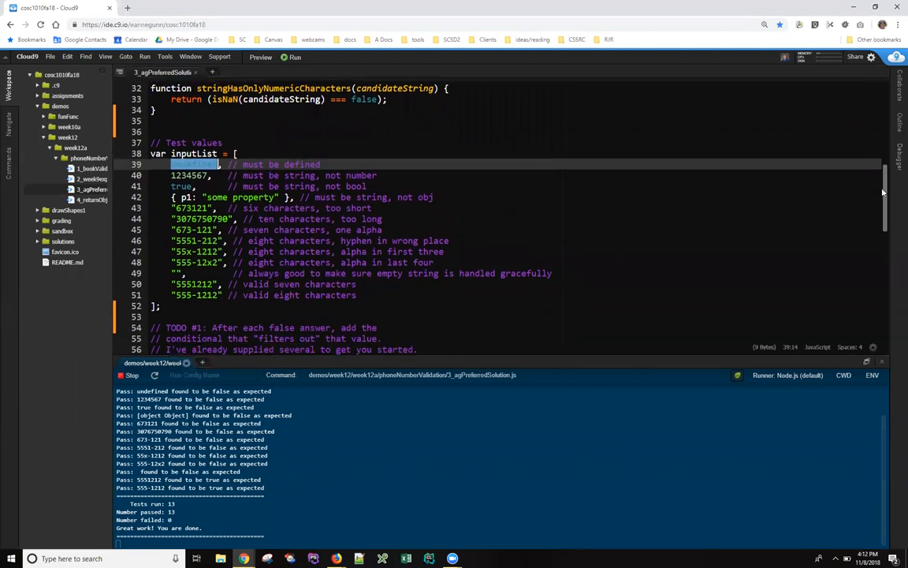
{"action": "scroll", "scroll_direction": "down", "scroll_amount": 3}
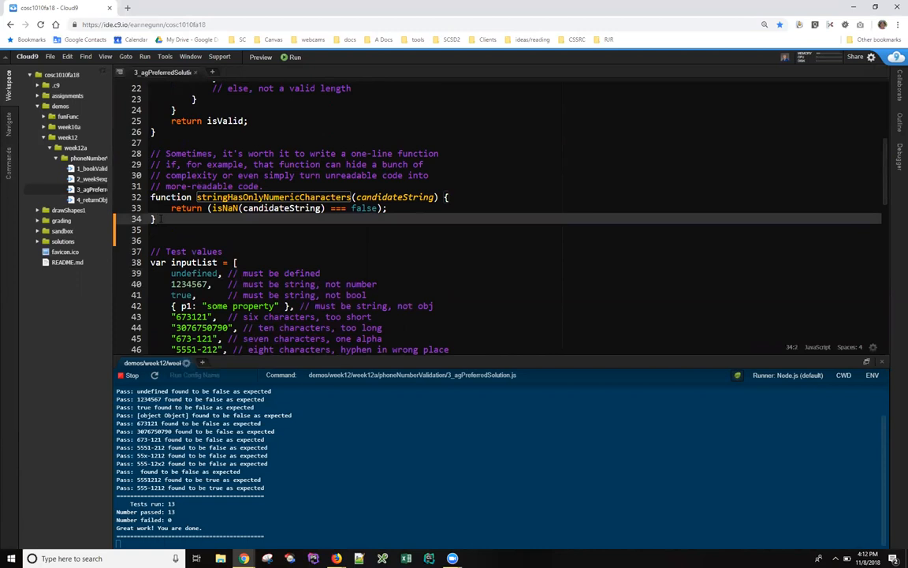
Declare var judgement = validate(undefined) below the helper function
{"action": "type", "text": "var"}
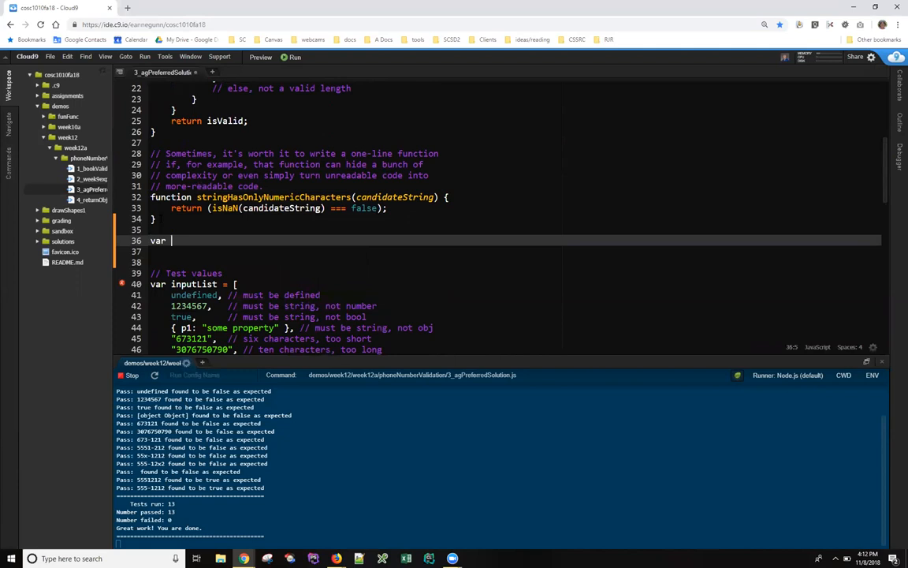
{"action": "type", "text": "judg"}
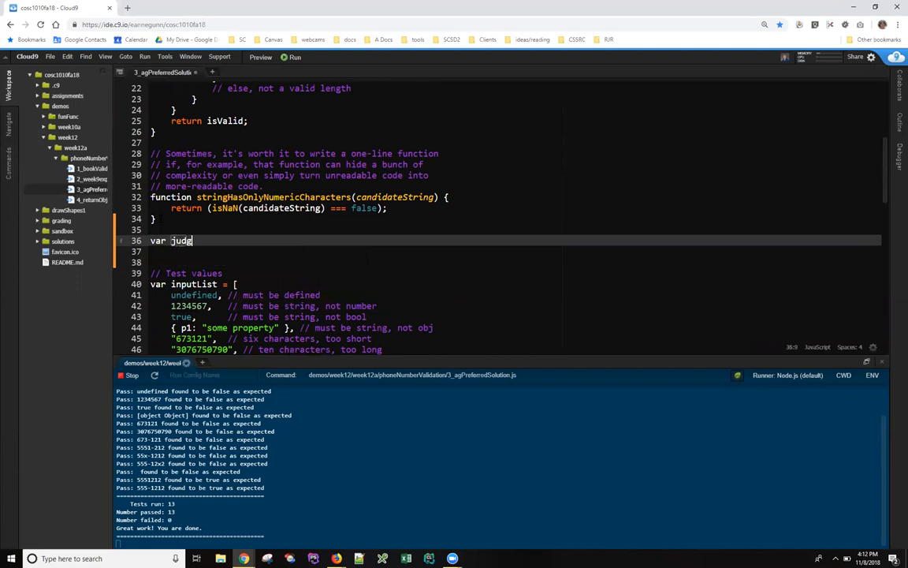
{"action": "type", "text": "ement"}
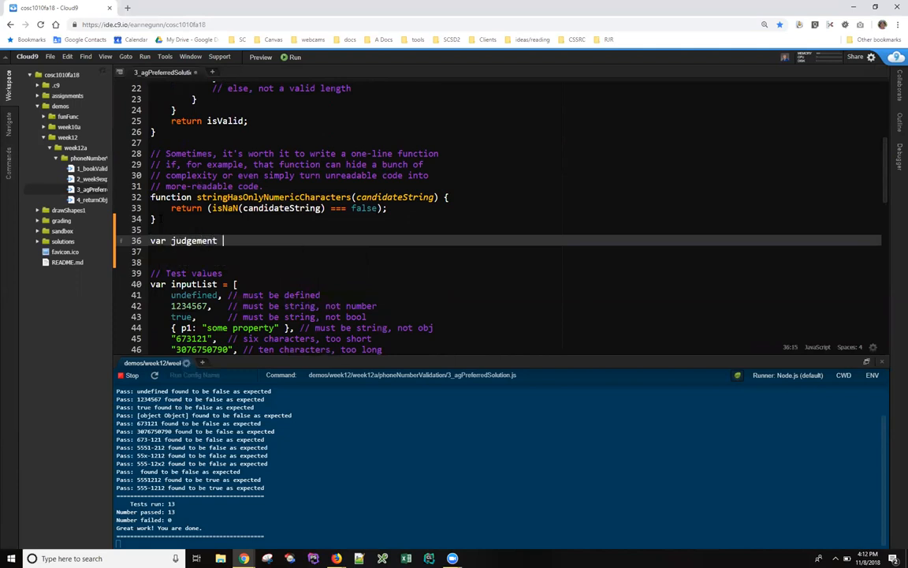
{"action": "type", "text": "= validate"}
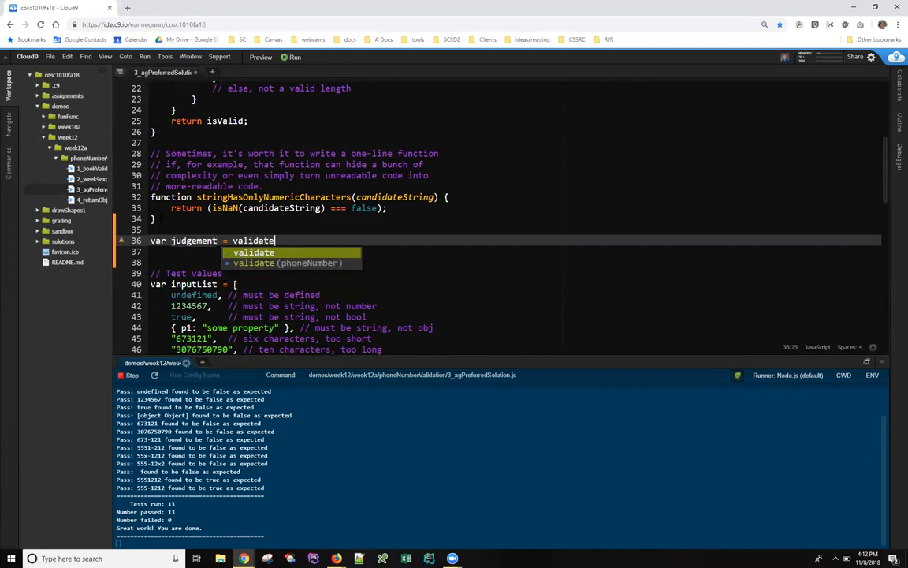
{"action": "type", "text": "(unf"}
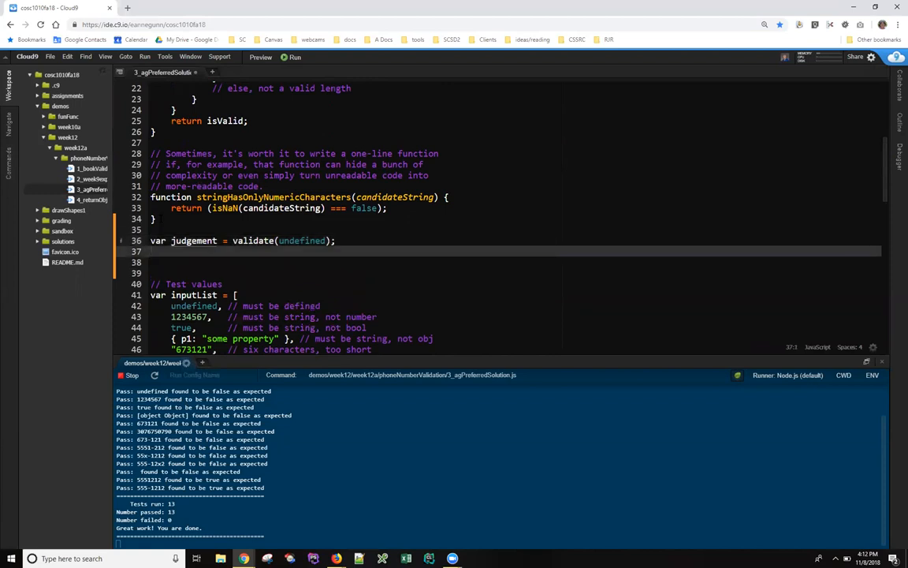
Log "judgement is: " + judgement on the following line
{"action": "type", "text": "conson"}
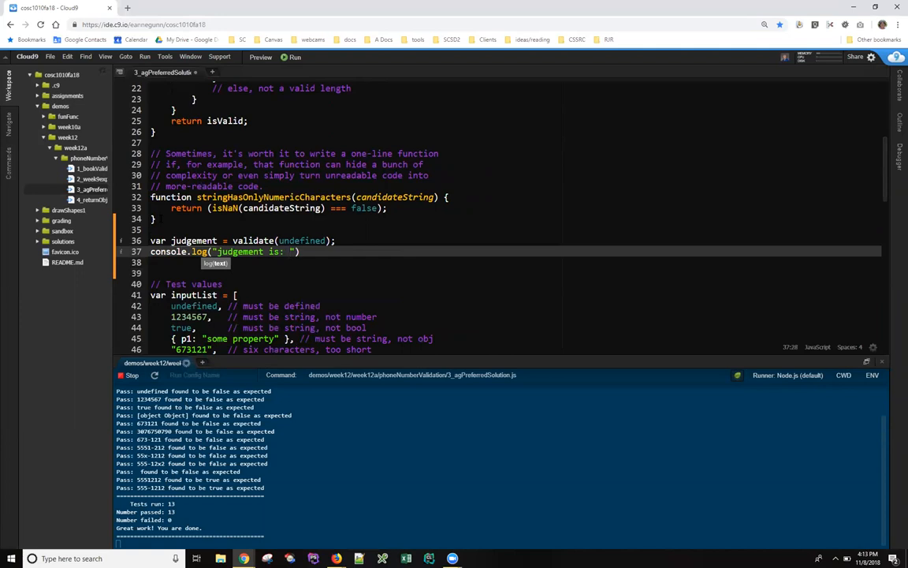
{"action": "type", "text": "+"}
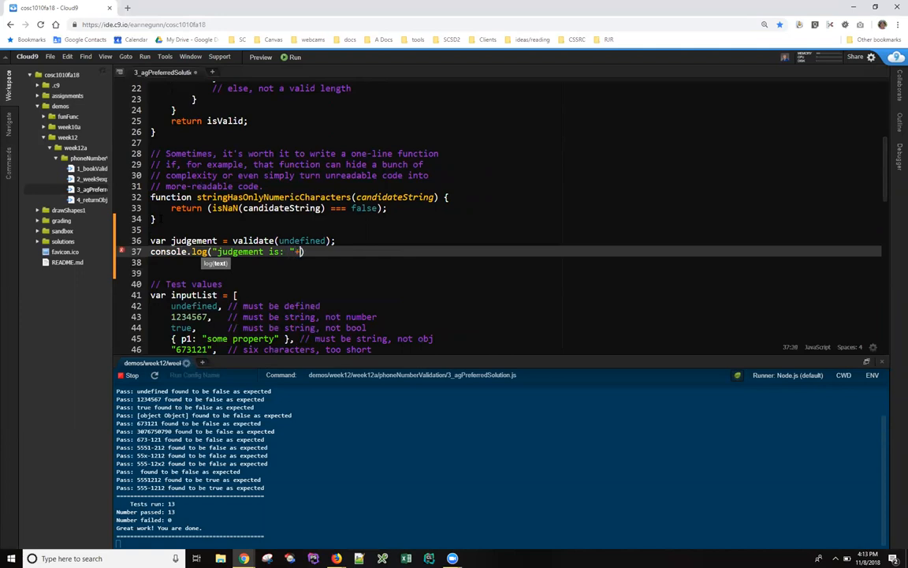
{"action": "type", "text": "ju"}
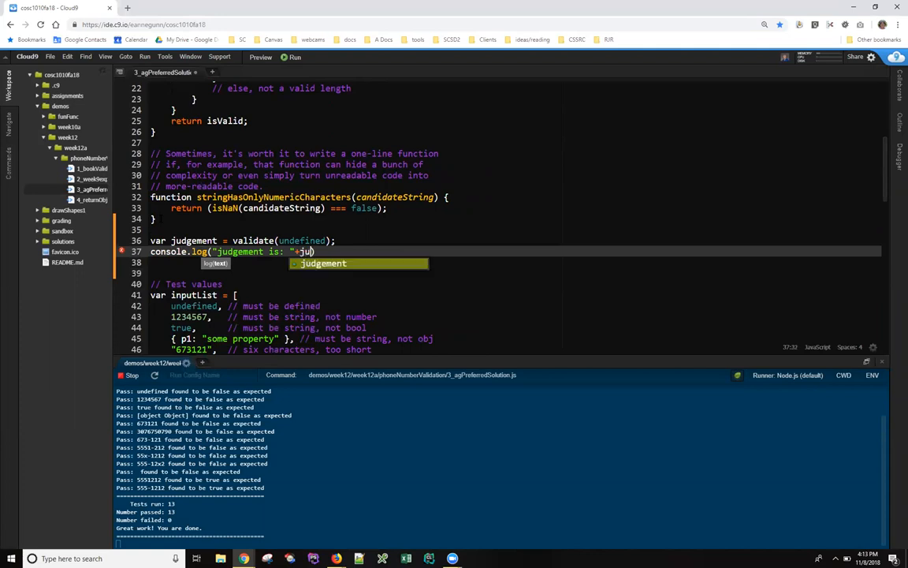
{"action": "type", "text": "de"}
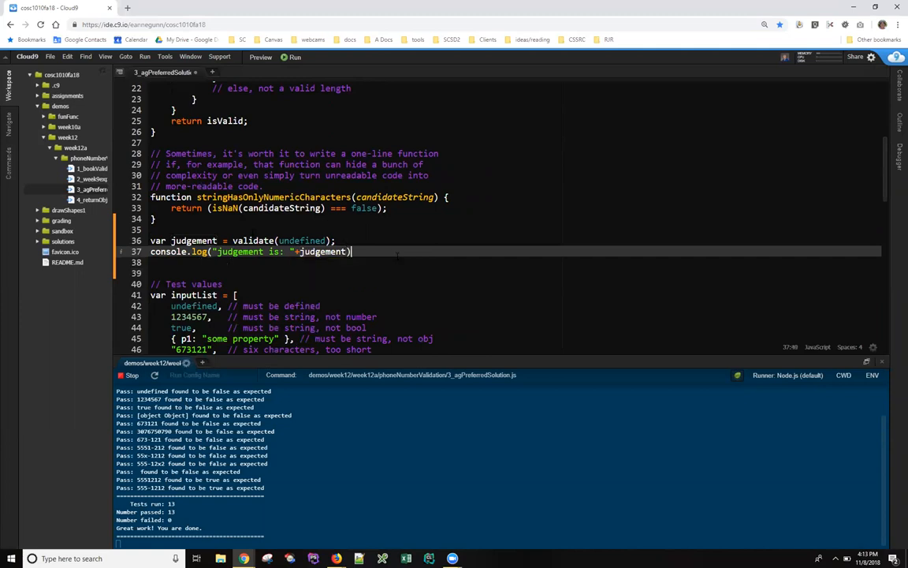
{"action": "type", "text": ";"}
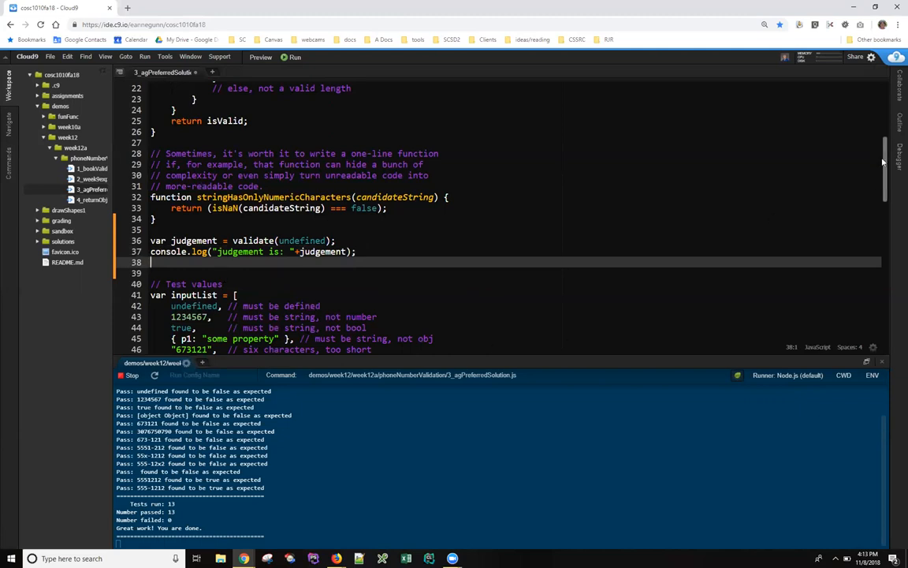
{"action": "scroll", "scroll_direction": "down", "scroll_amount": 3}
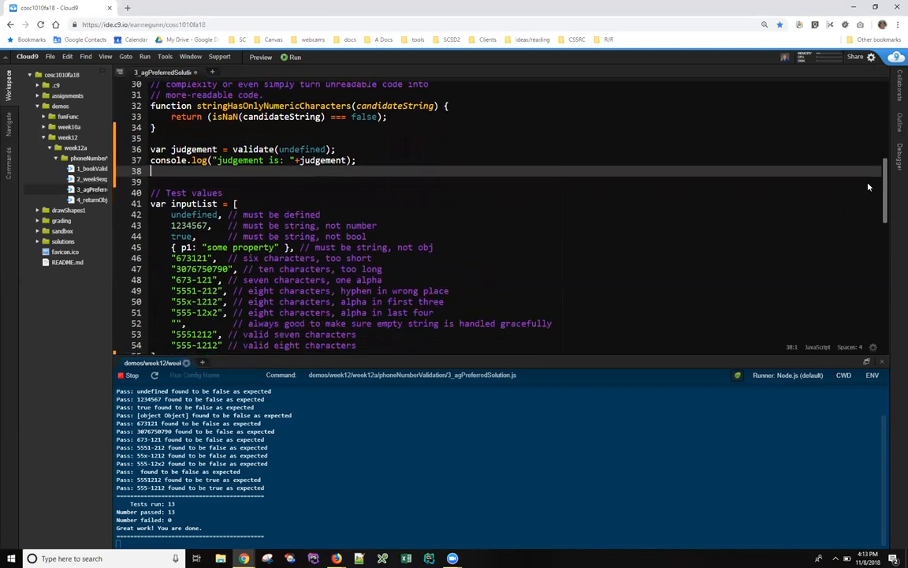
{"action": "scroll", "scroll_direction": "down", "scroll_amount": 3}
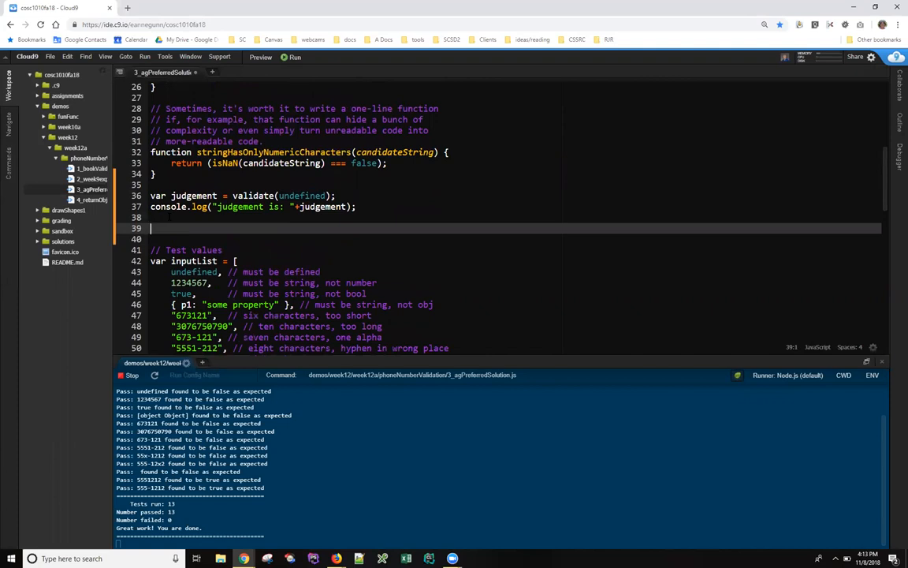
Add process.exit(); followed by console.log("after exit") below the judgement log
{"action": "type", "text": "process"}
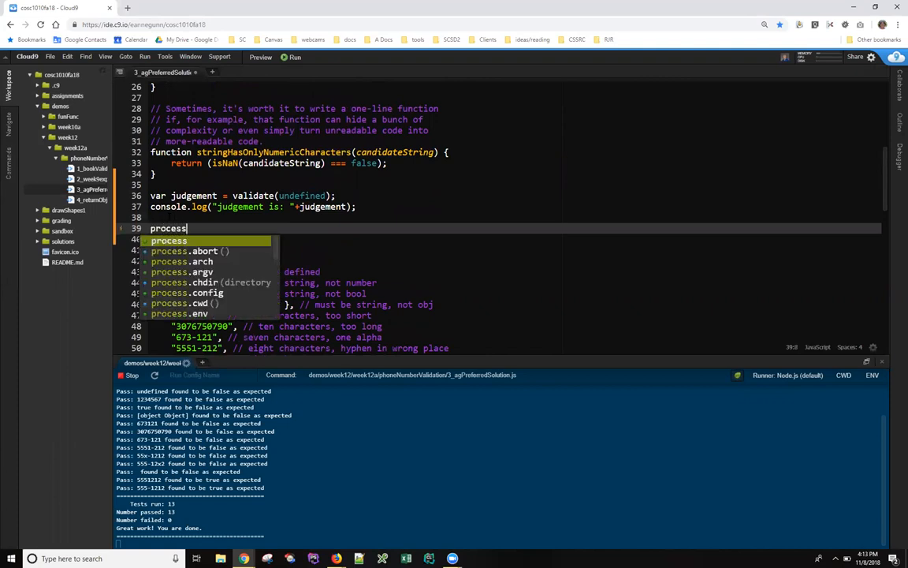
{"action": "type", "text": ".ex"}
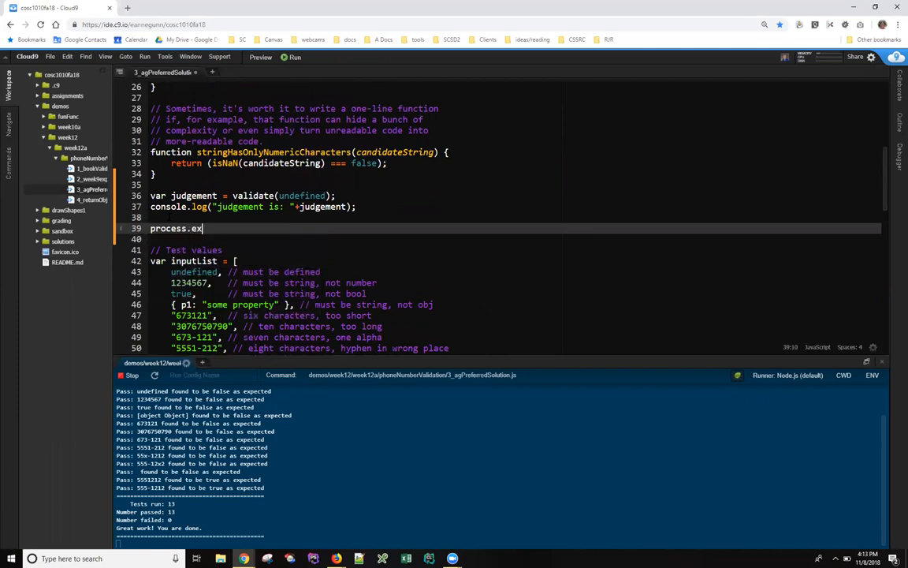
{"action": "type", "text": "it();"}
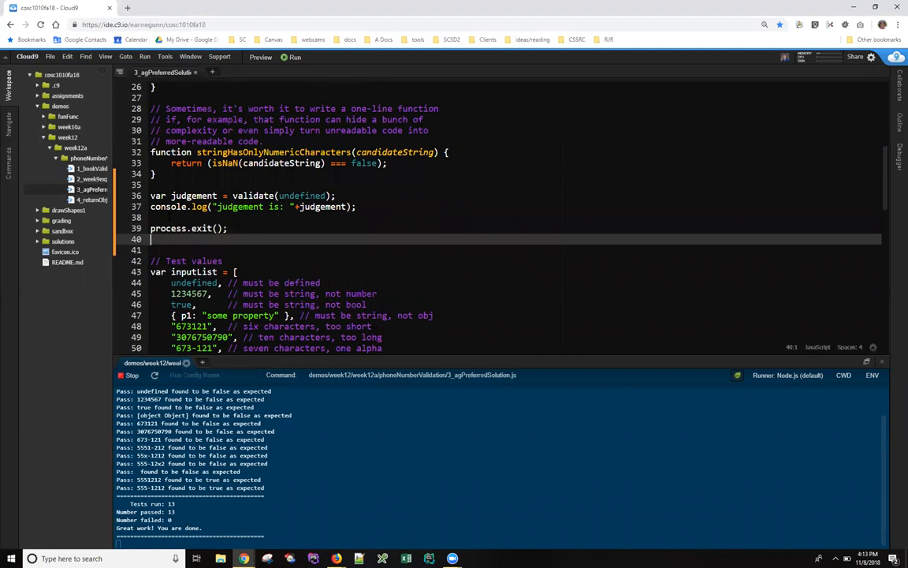
{"action": "type", "text": "console.log(\"after exit"}
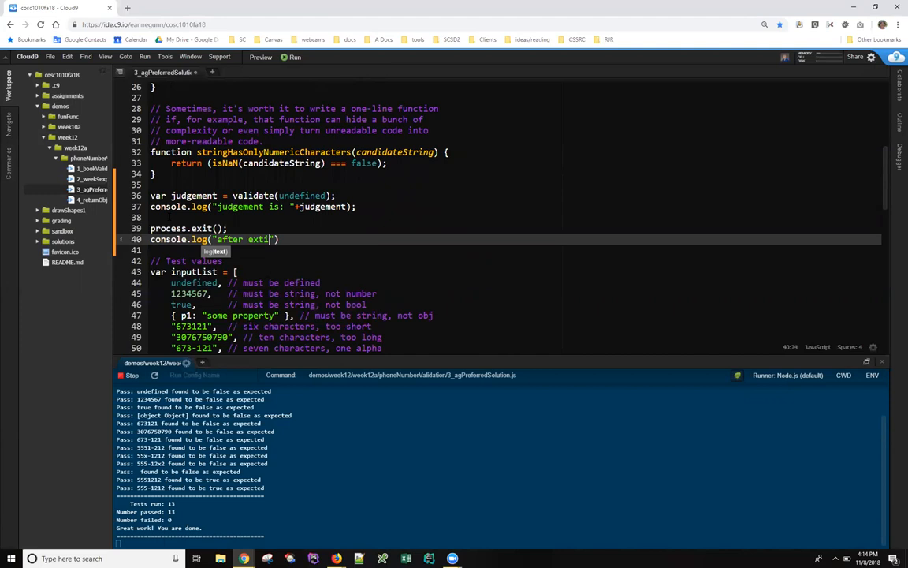
{"action": "type", "text": "t"}
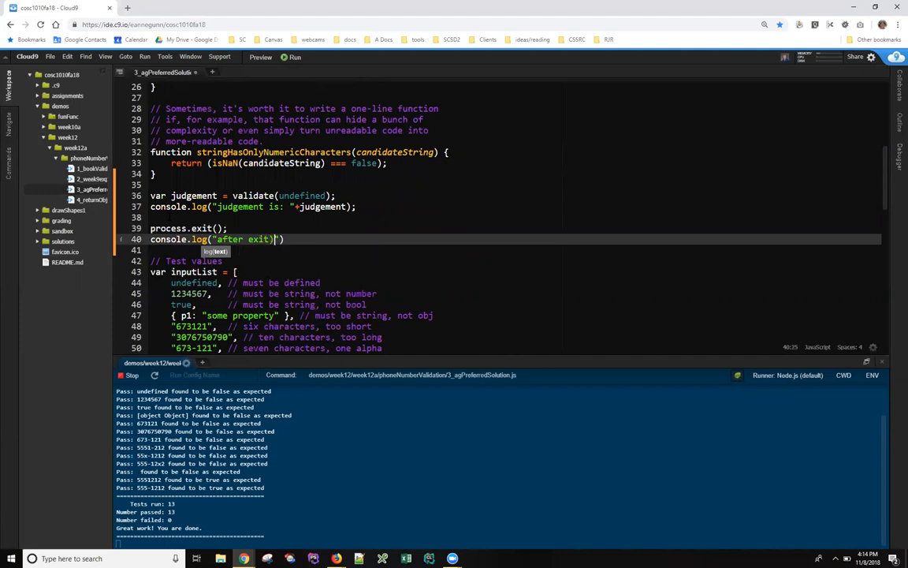
{"action": "key", "text": "Backspace"}
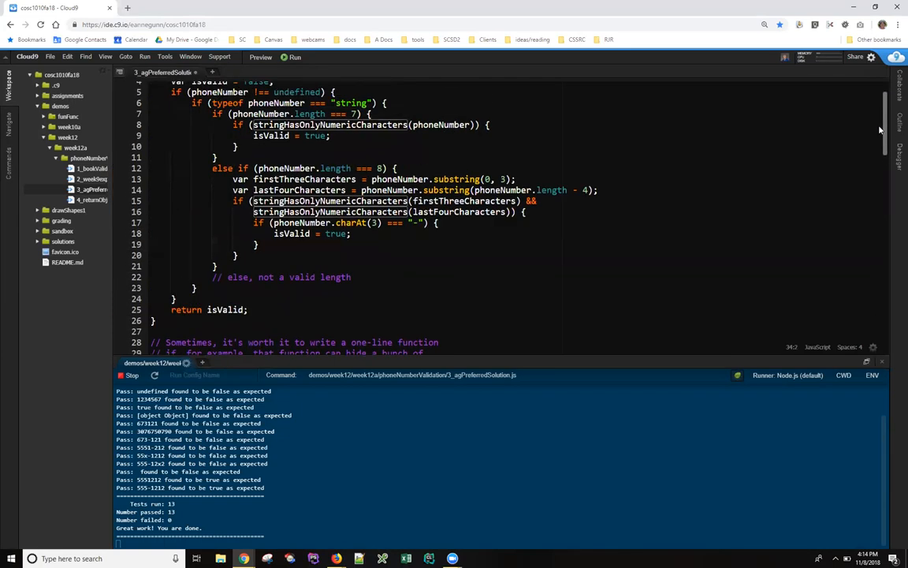
Run the file; output shows judgement is: false with no after-exit message
{"action": "scroll", "scroll_direction": "down", "scroll_amount": 3}
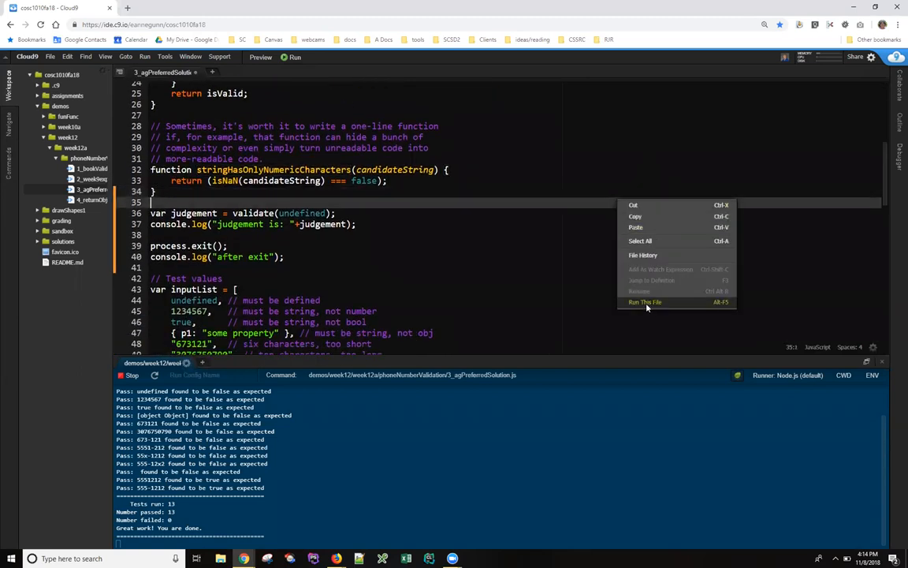
{"action": "left_click", "coordinate": [645, 303]}
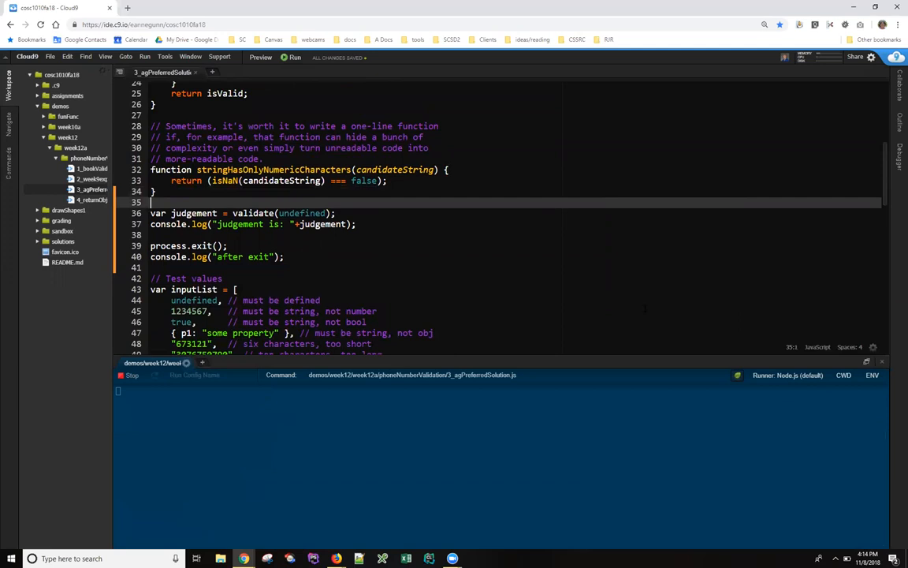
{"action": "left_click", "coordinate": [293, 57]}
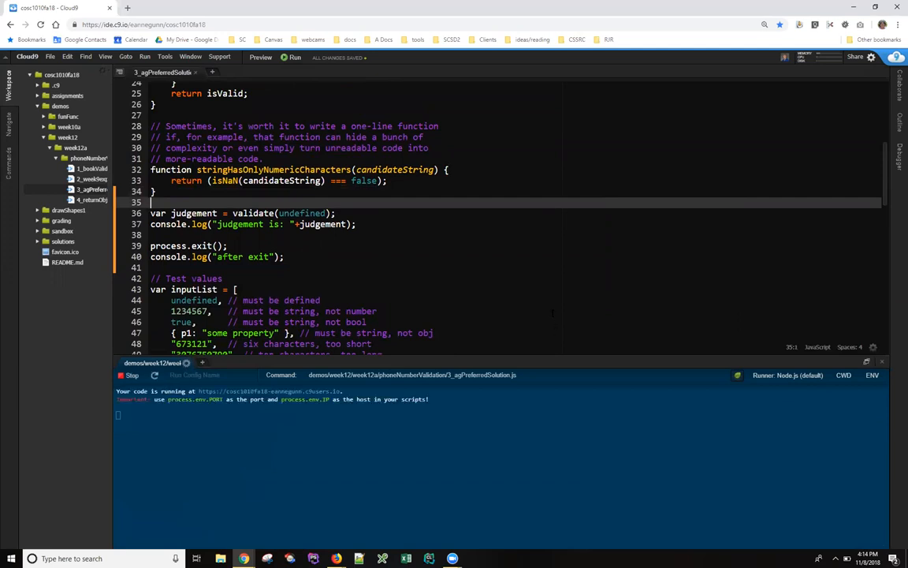
{"action": "left_click", "coordinate": [293, 56]}
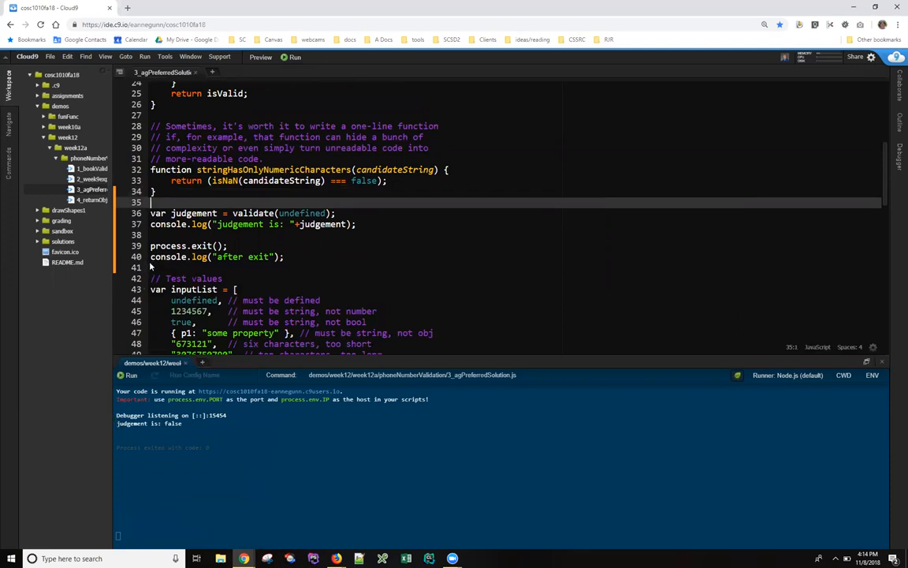
{"action": "double_click", "coordinate": [302, 213]}
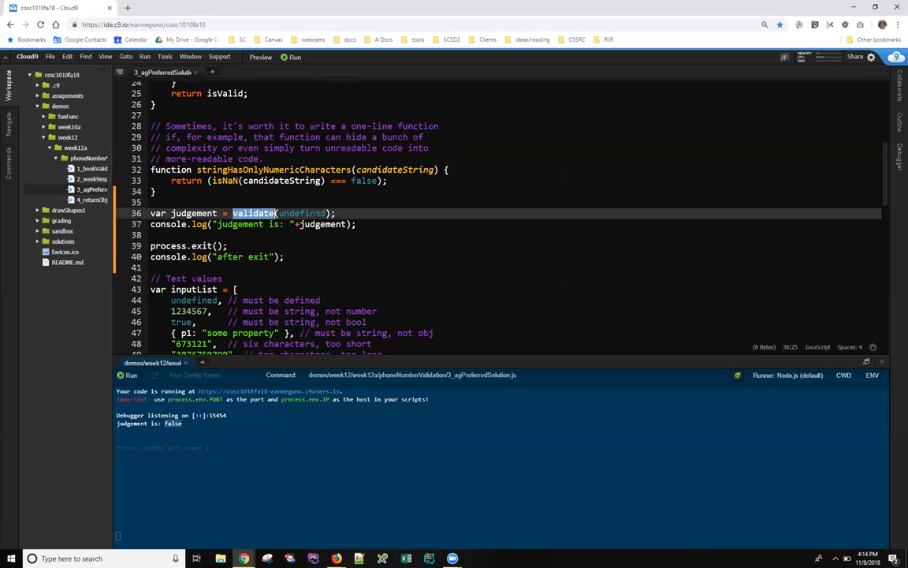
{"action": "mouse_move", "coordinate": [126, 217]}
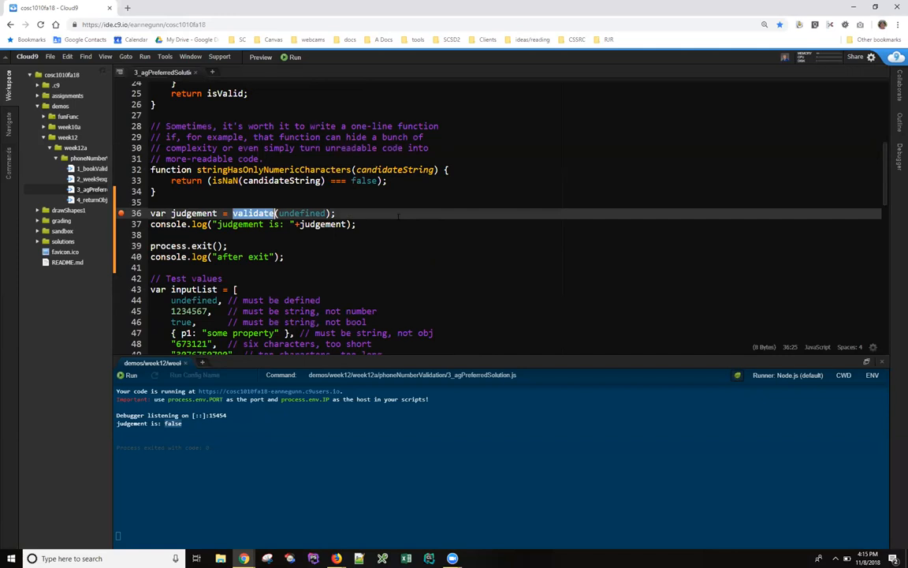
{"action": "mouse_move", "coordinate": [183, 363]}
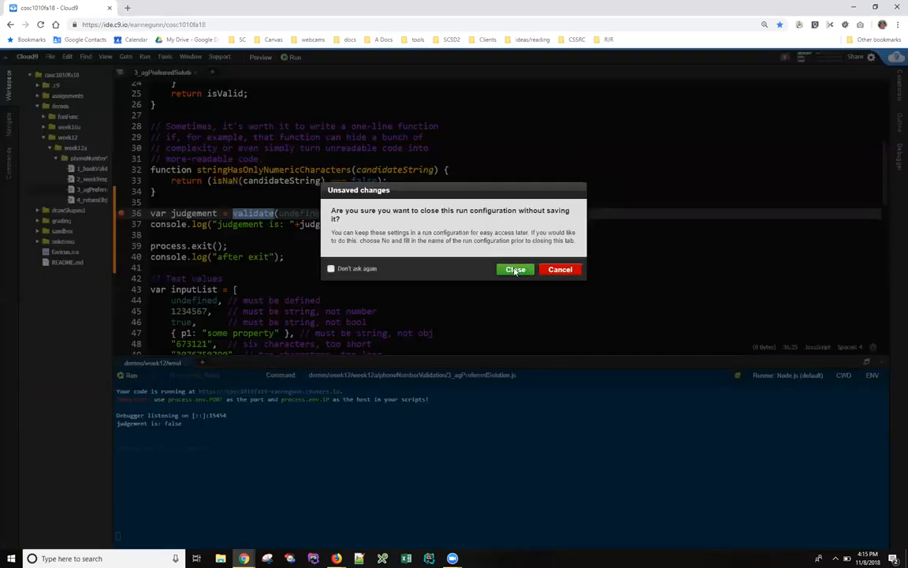
Close the old run unsaved and rerun so the debugger pauses on the judgement line
{"action": "left_click", "coordinate": [514, 268]}
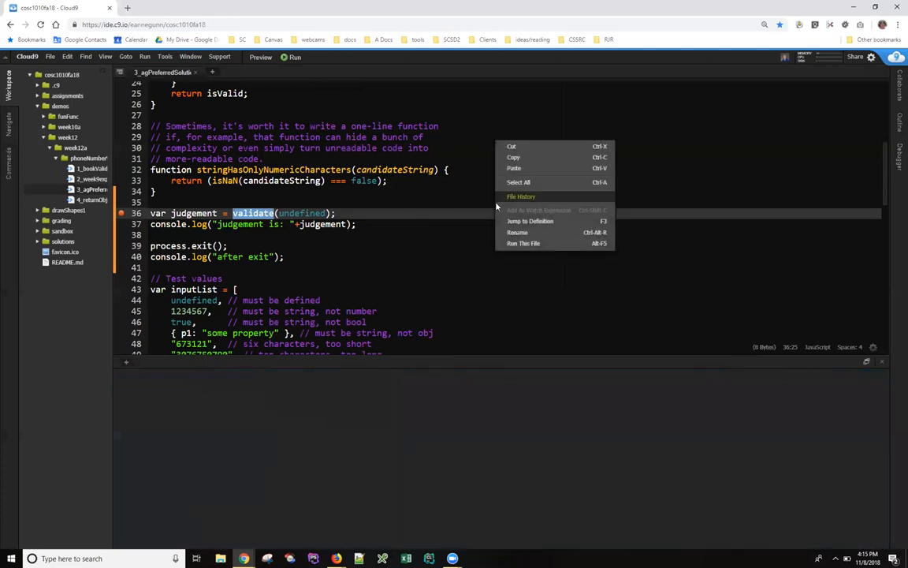
{"action": "mouse_move", "coordinate": [524, 243]}
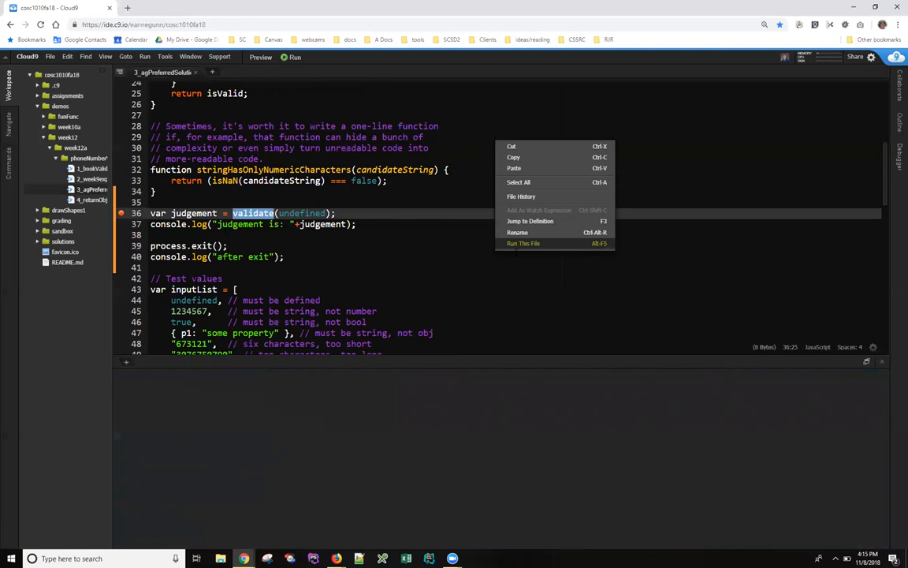
{"action": "left_click", "coordinate": [524, 243]}
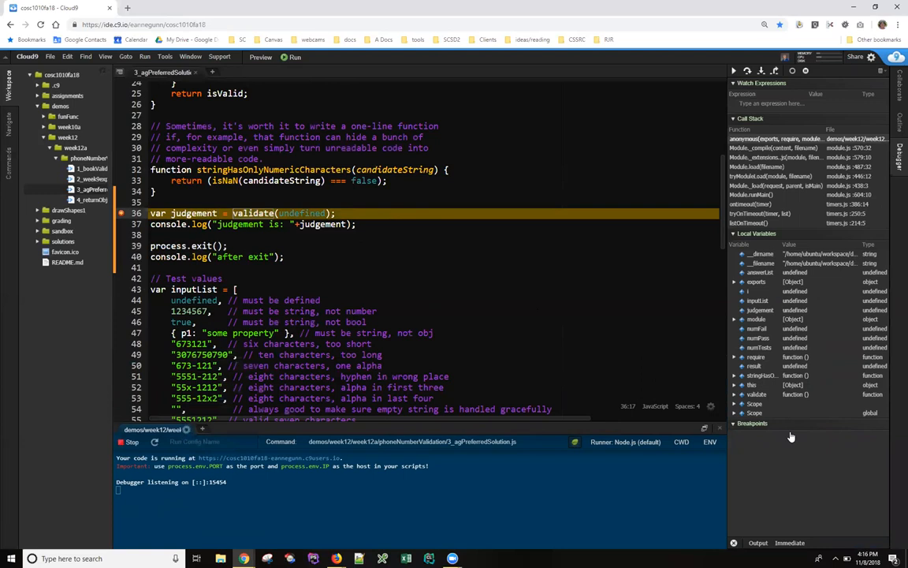
{"action": "mouse_move", "coordinate": [792, 432]}
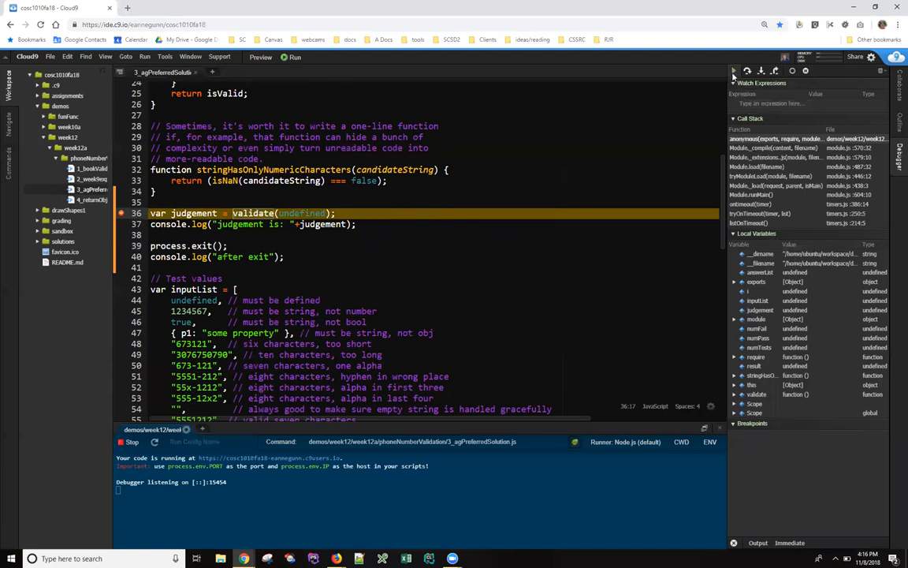
{"action": "mouse_move", "coordinate": [732, 71]}
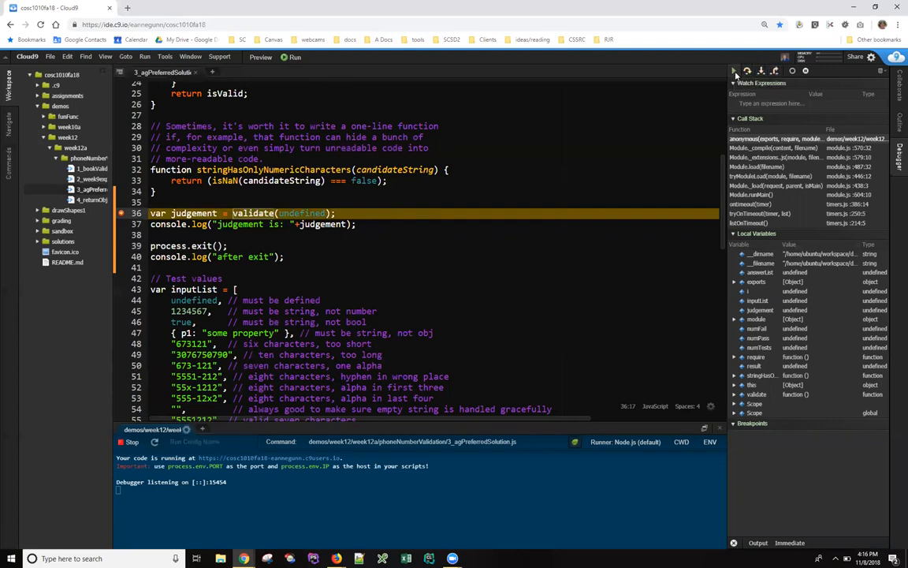
{"action": "mouse_move", "coordinate": [727, 71]}
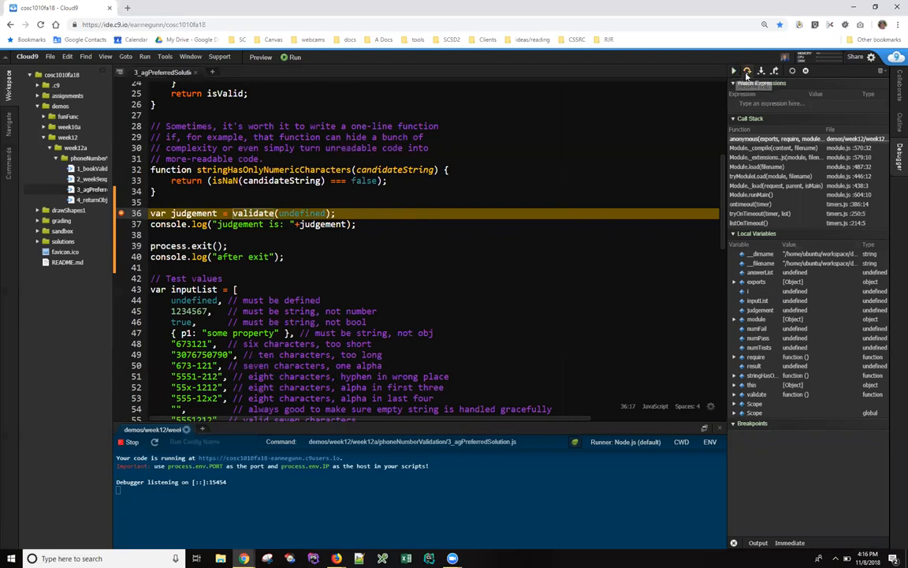
{"action": "mouse_move", "coordinate": [748, 71]}
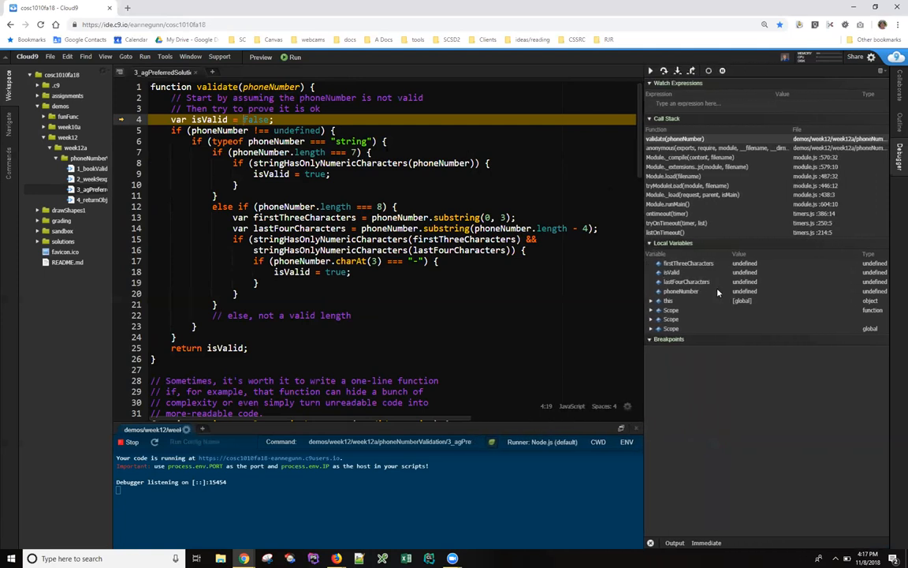
{"action": "mouse_move", "coordinate": [681, 290]}
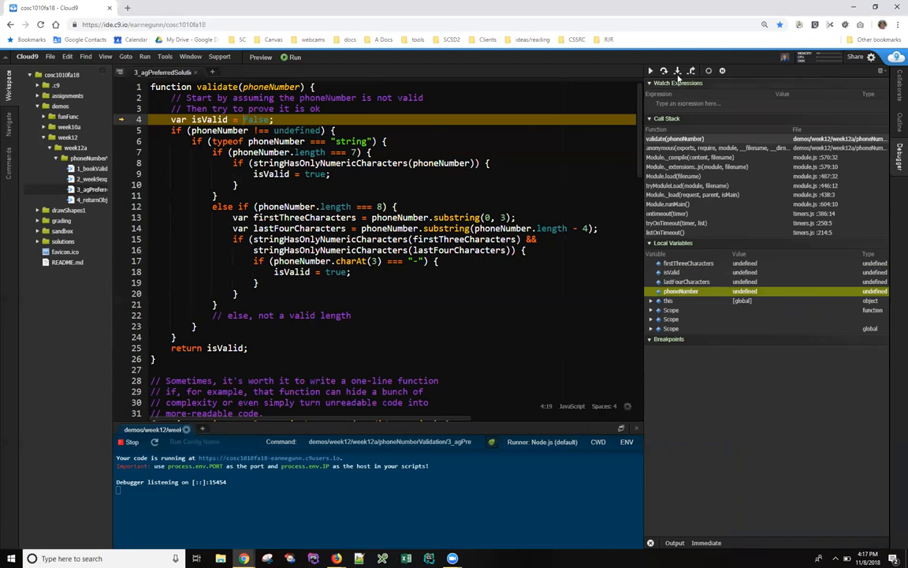
{"action": "mouse_move", "coordinate": [673, 71]}
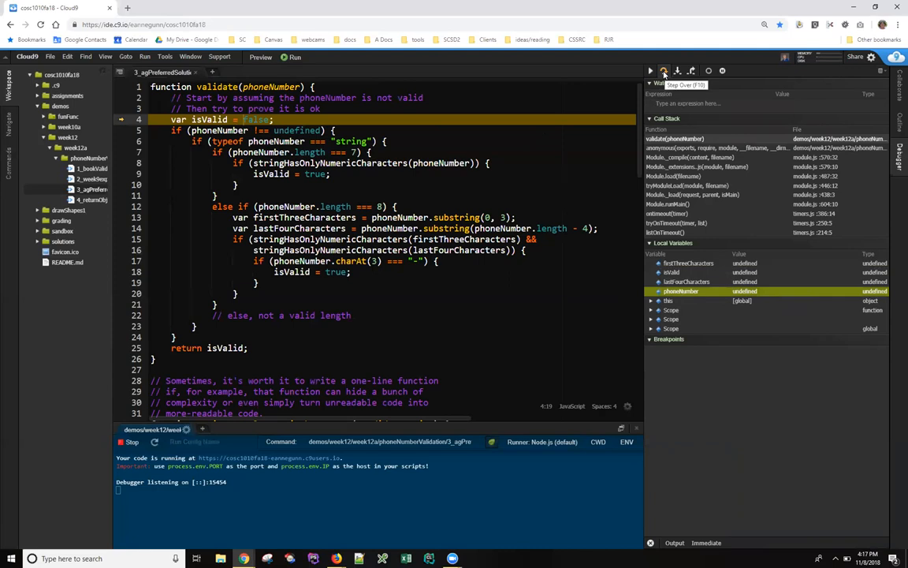
Step over past isValid until validate returns to the judgement logging line
{"action": "left_click", "coordinate": [660, 69]}
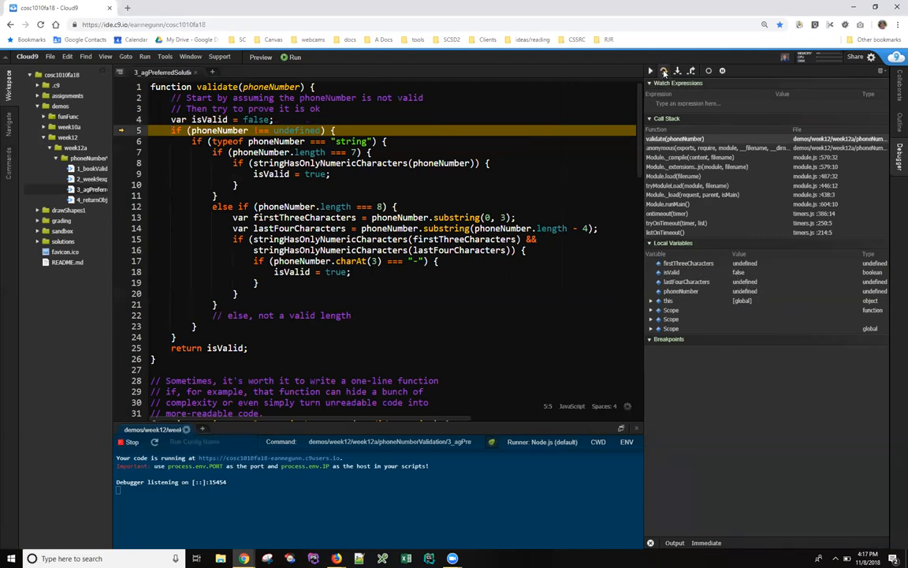
{"action": "mouse_move", "coordinate": [666, 69]}
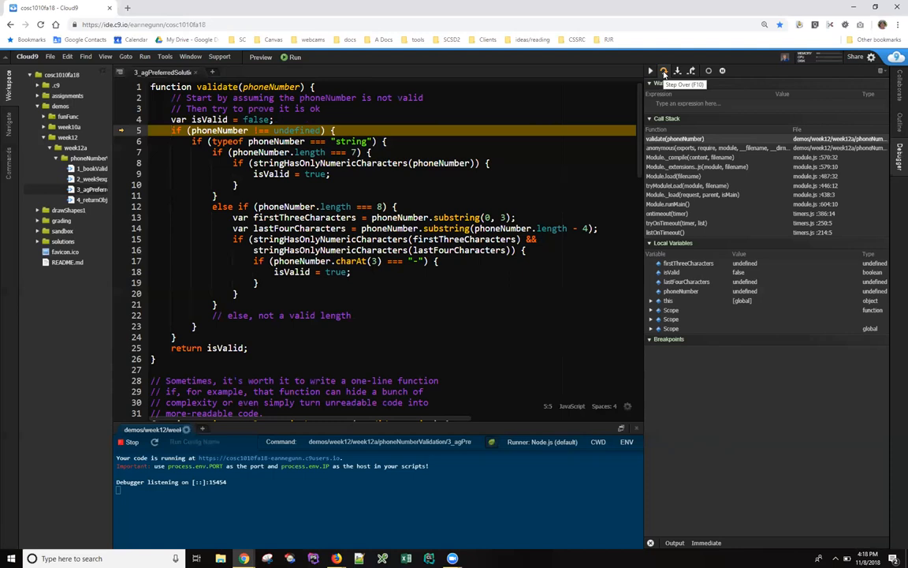
{"action": "left_click", "coordinate": [676, 70]}
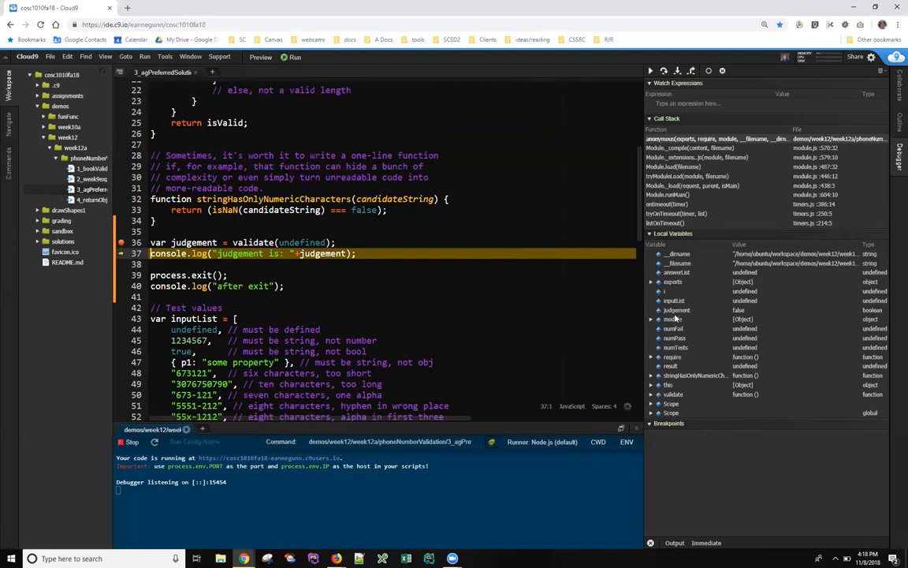
Inspect judgement as false, resume to finish the run, and select the undefined argument
{"action": "left_click", "coordinate": [675, 310]}
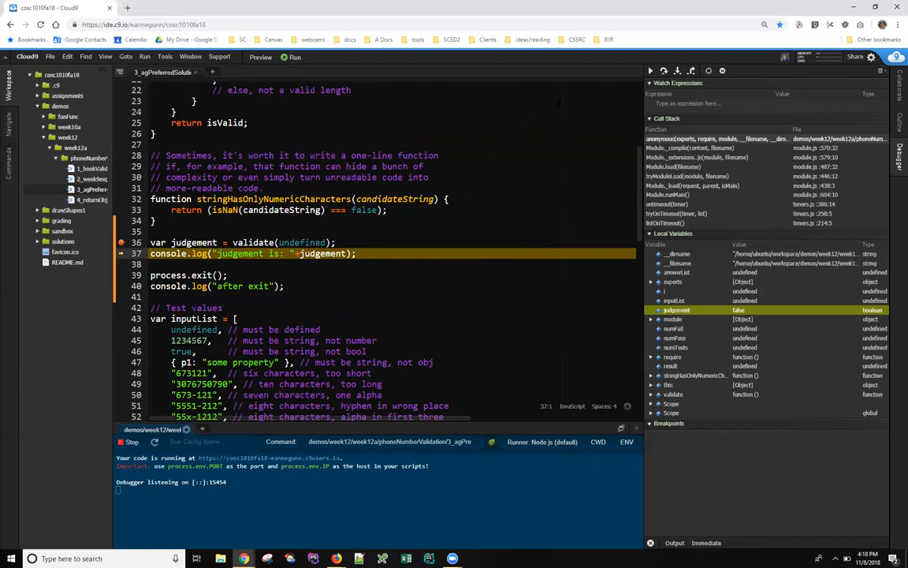
{"action": "mouse_move", "coordinate": [645, 71]}
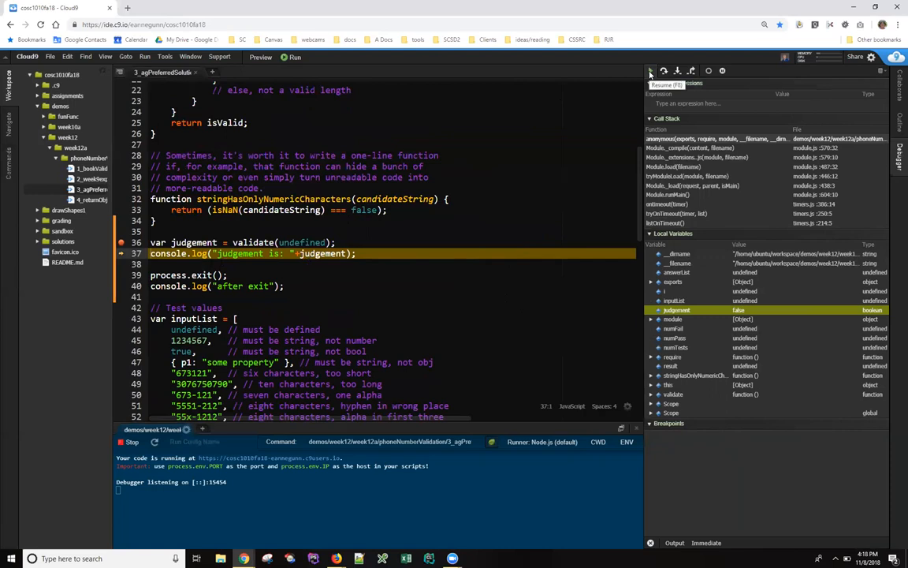
{"action": "left_click", "coordinate": [647, 71]}
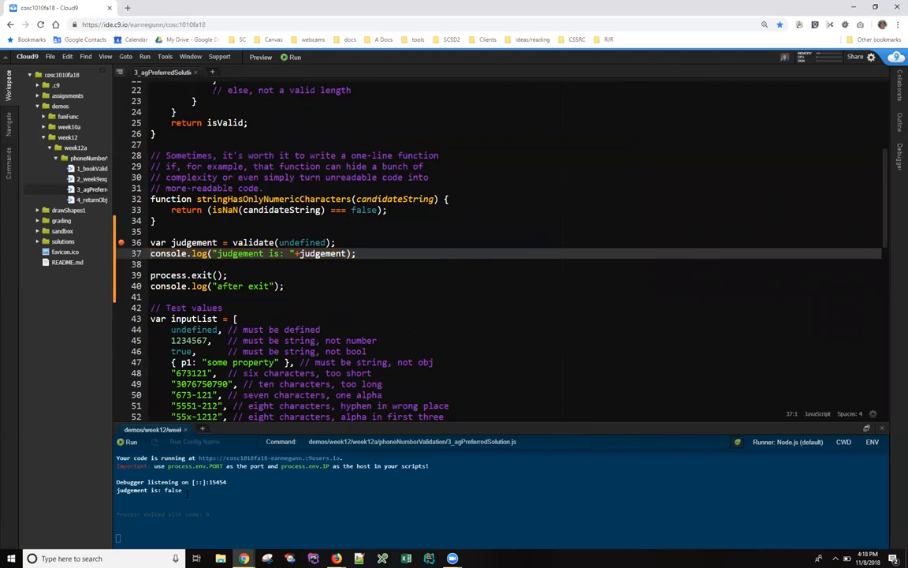
{"action": "double_click", "coordinate": [301, 243]}
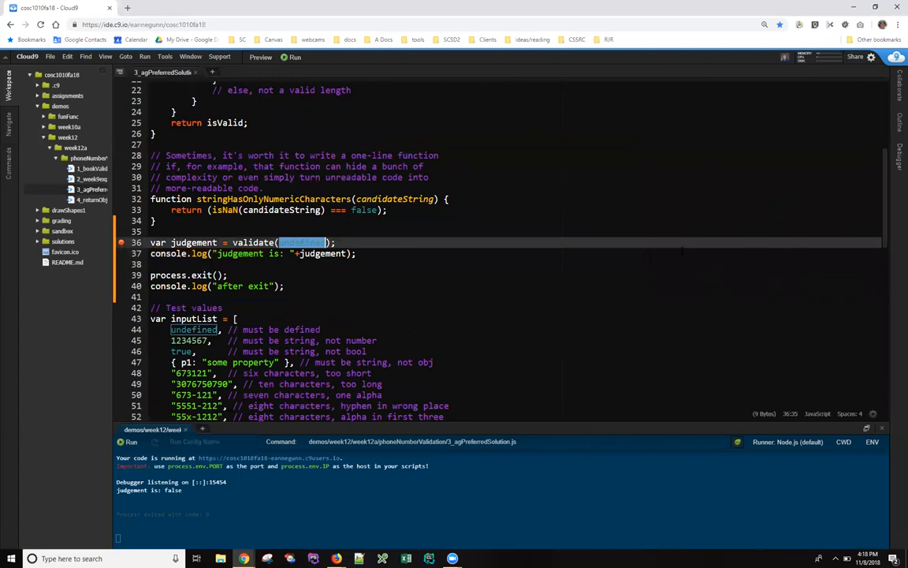
{"action": "scroll", "scroll_direction": "down", "scroll_amount": 3}
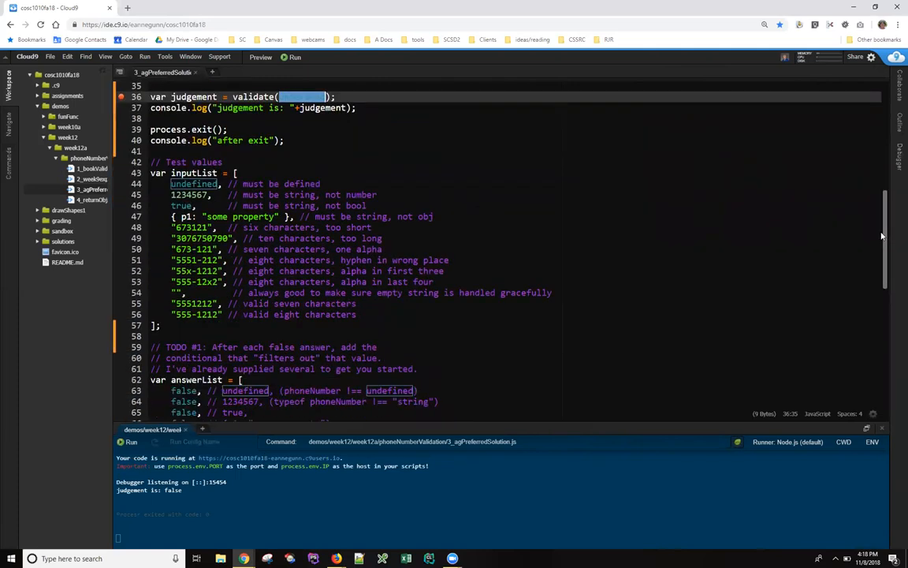
Replace validate's argument on line 36 with the boolean true
{"action": "scroll", "scroll_direction": "down", "scroll_amount": 3}
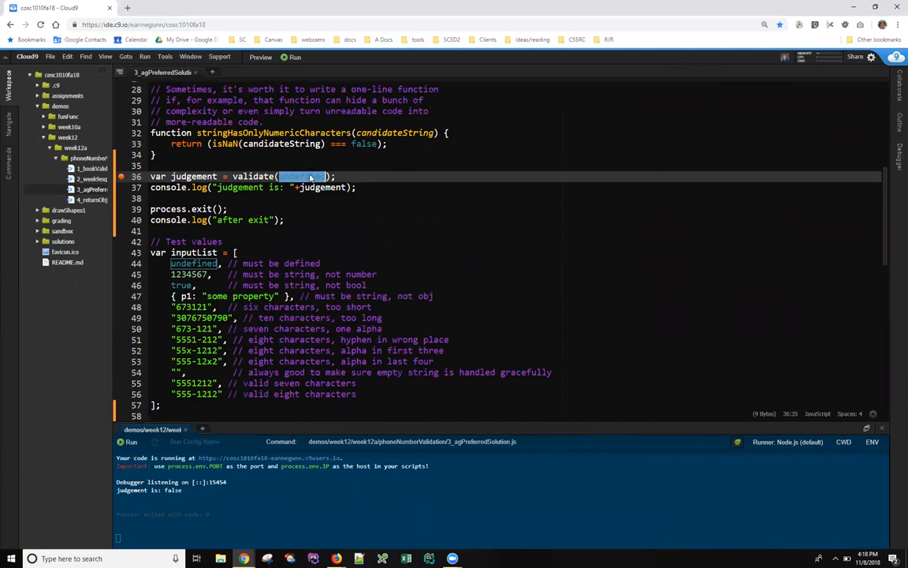
{"action": "type", "text": "tr"}
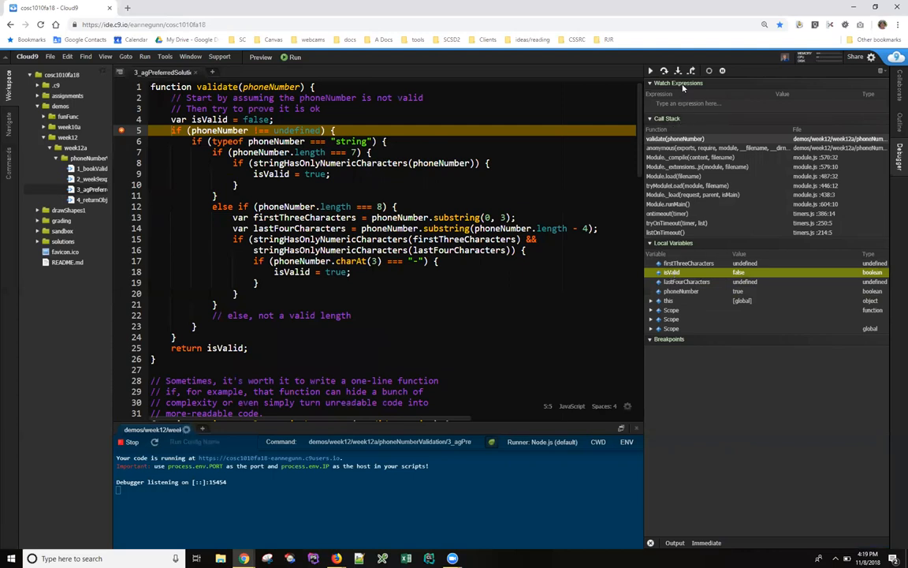
{"action": "mouse_move", "coordinate": [663, 71]}
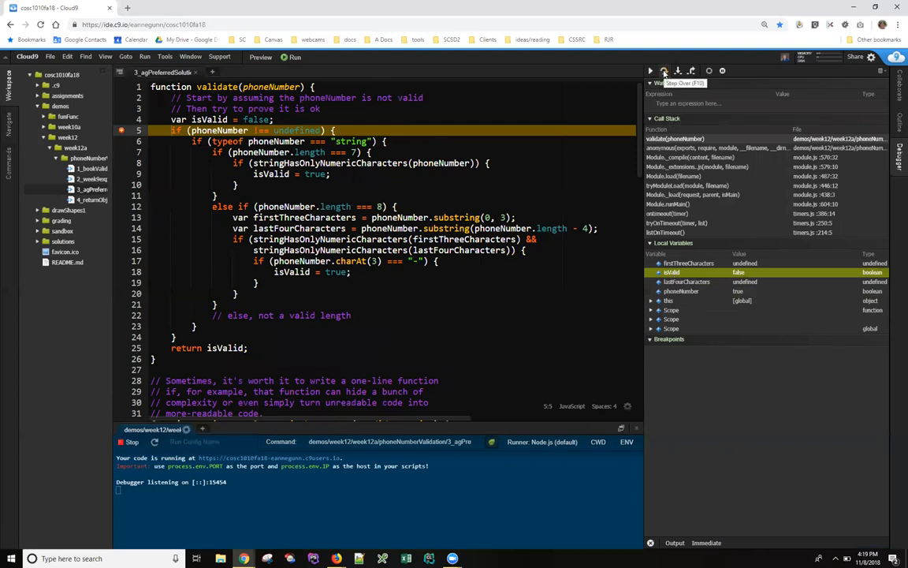
Step the true input past the undefined and string checks to return isValid
{"action": "left_click", "coordinate": [671, 71]}
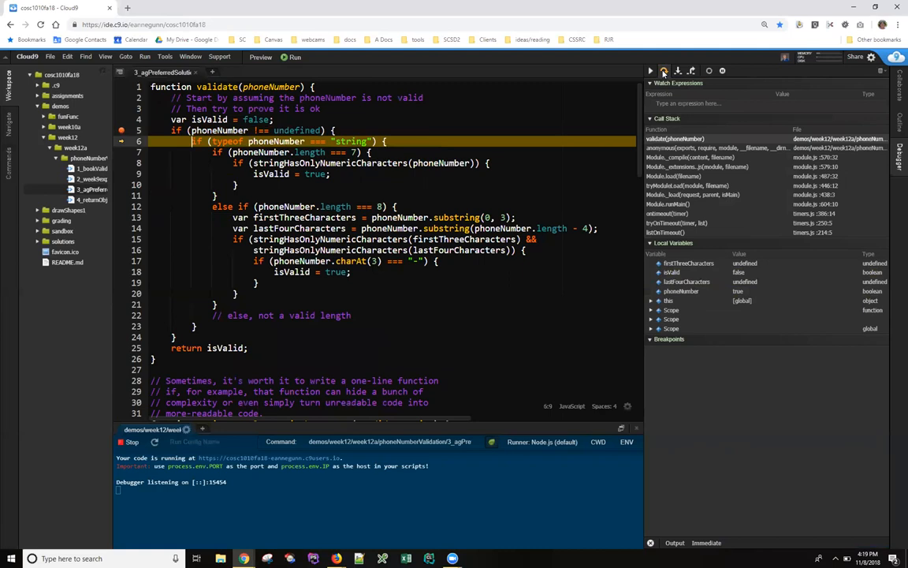
{"action": "left_click", "coordinate": [666, 69]}
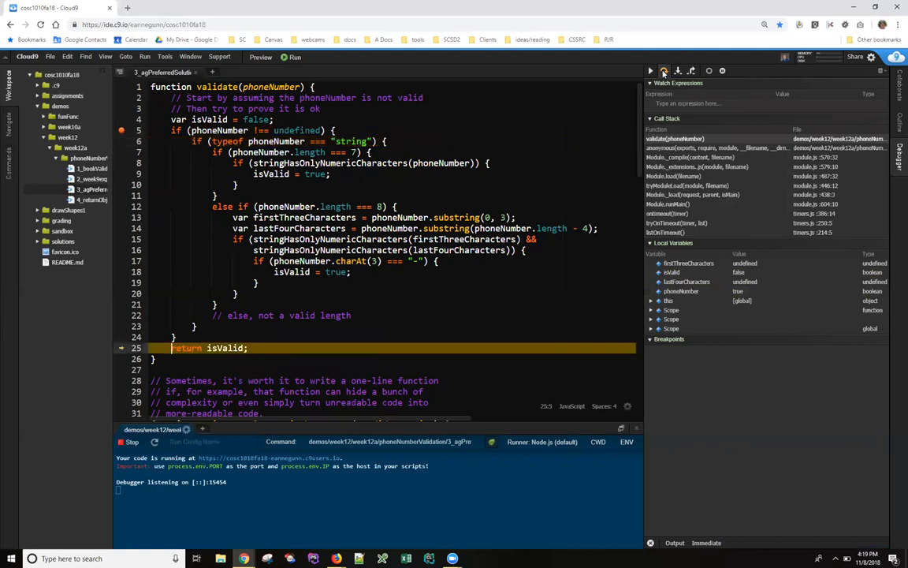
{"action": "mouse_move", "coordinate": [651, 71]}
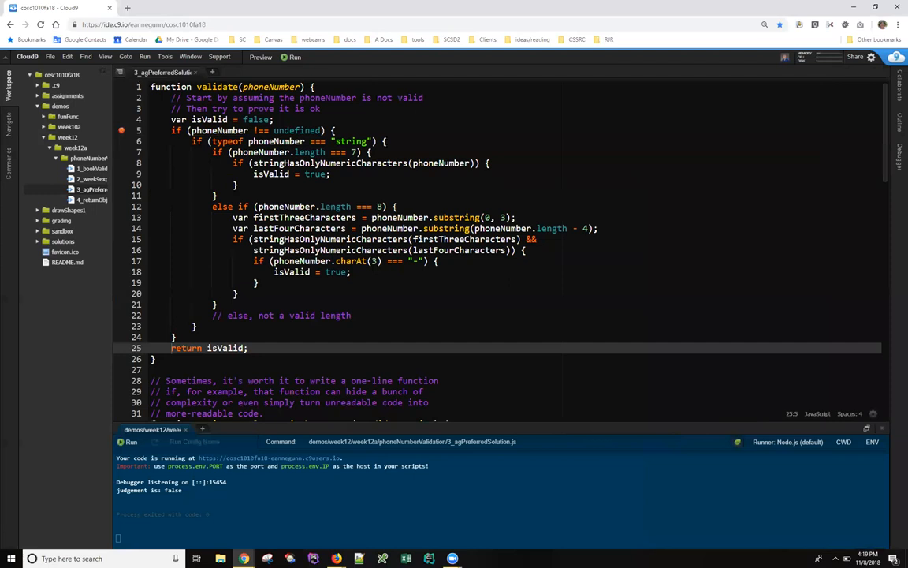
{"action": "double_click", "coordinate": [229, 142]}
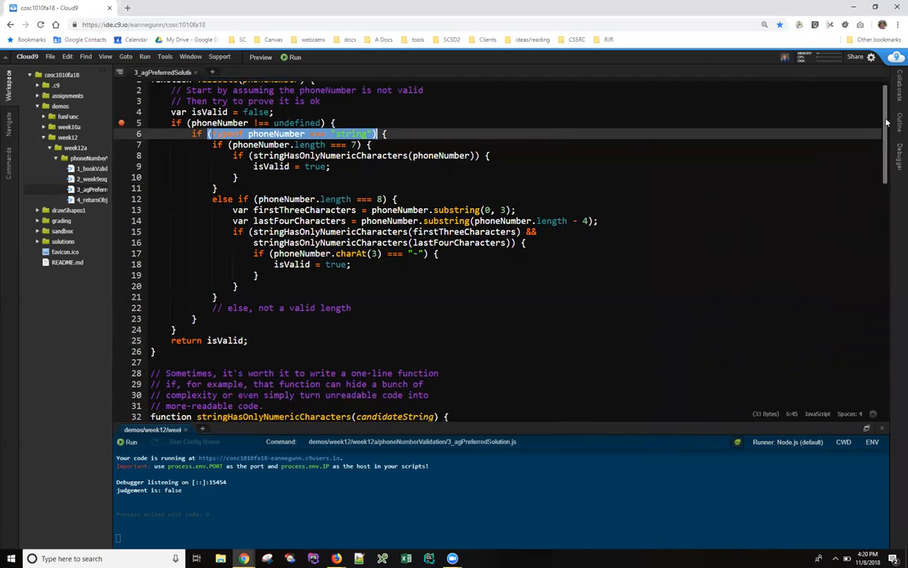
{"action": "scroll", "scroll_direction": "down", "scroll_amount": 3}
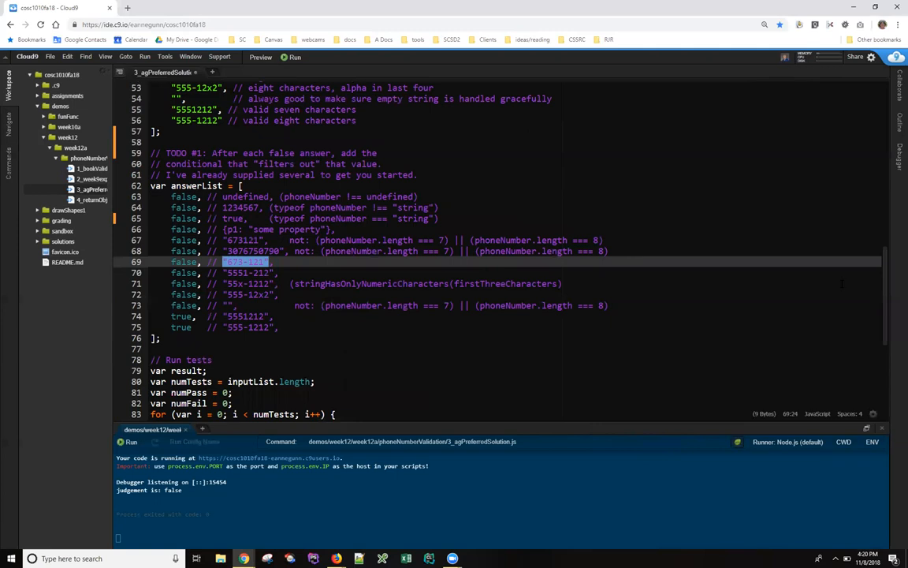
{"action": "scroll", "scroll_direction": "up", "scroll_amount": 3}
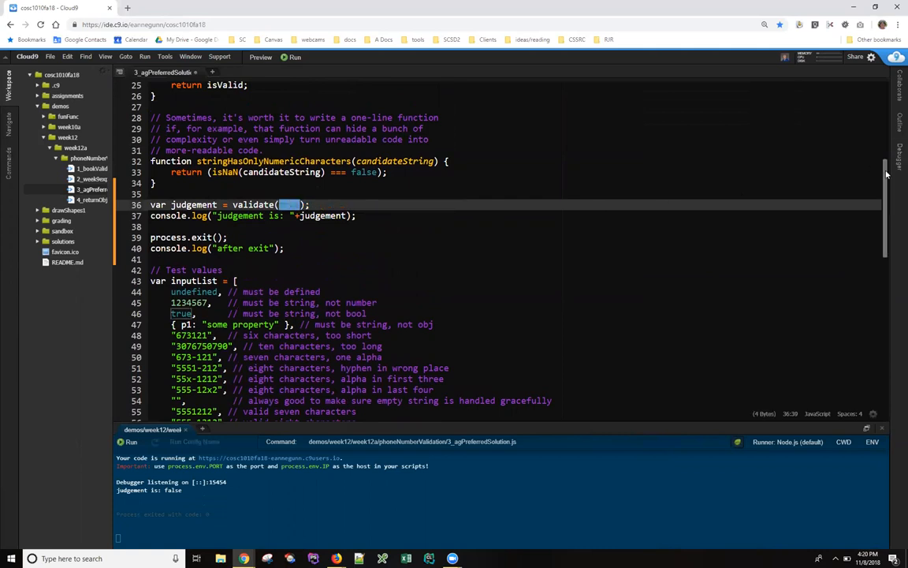
{"action": "scroll", "scroll_direction": "down", "scroll_amount": 3}
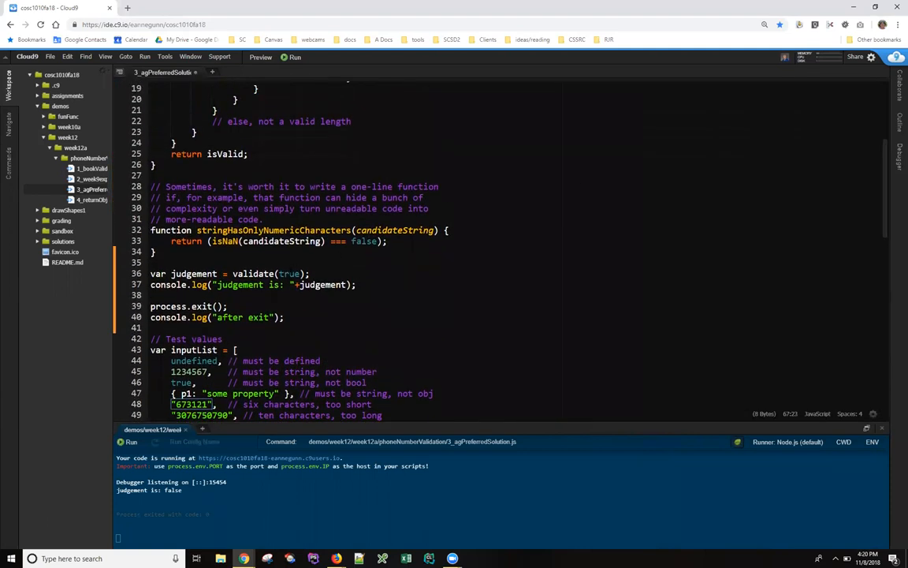
Call validate with "673121" and run the debugger to pause at validate's breakpoint
{"action": "type", "text": "\"673121\""}
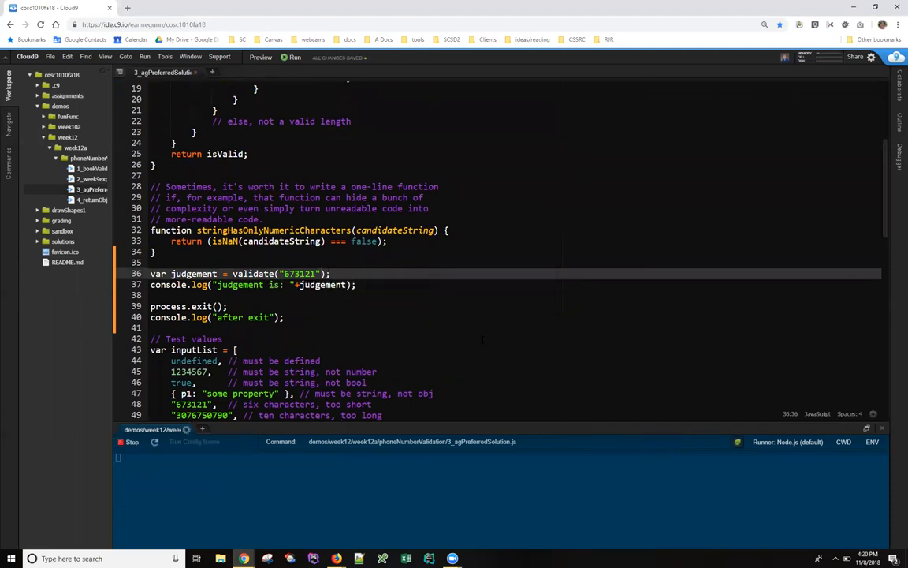
{"action": "left_click", "coordinate": [293, 57]}
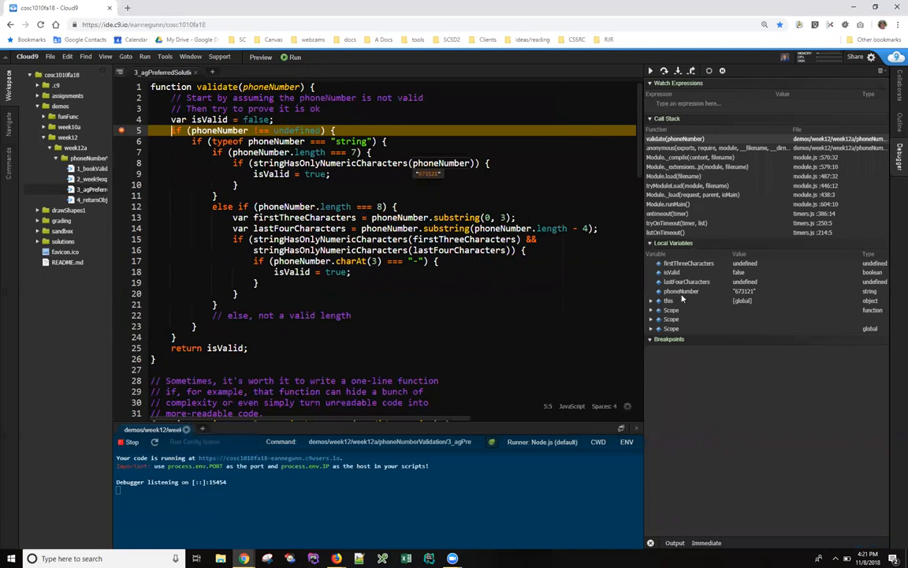
{"action": "mouse_move", "coordinate": [744, 290]}
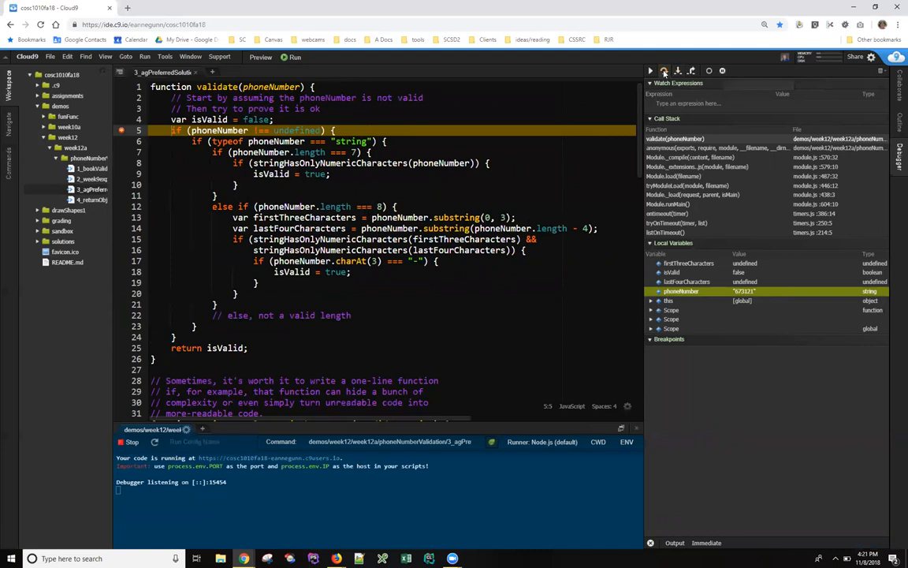
Resume the "673121" run to completion, then replace the validate argument with "673-121" from inputList
{"action": "left_click", "coordinate": [650, 70]}
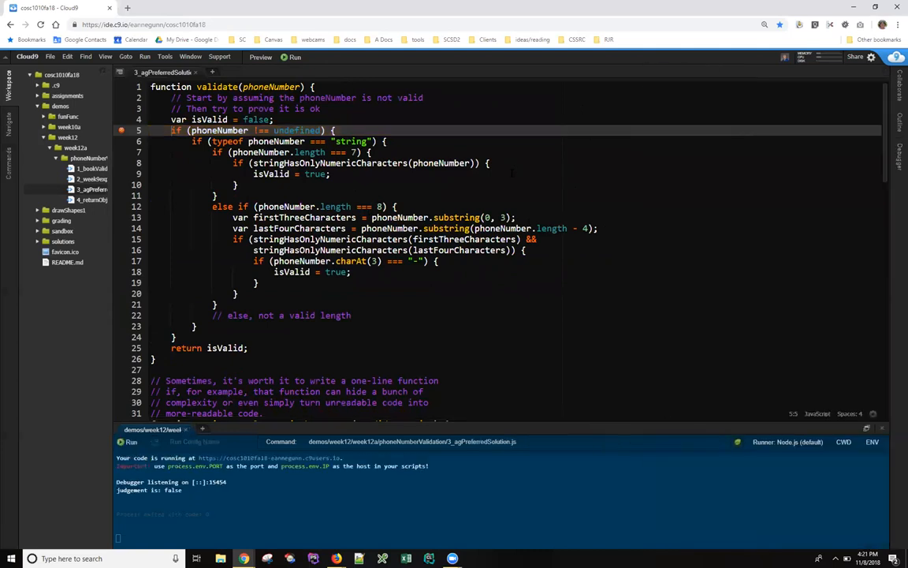
{"action": "scroll", "scroll_direction": "down", "scroll_amount": 3}
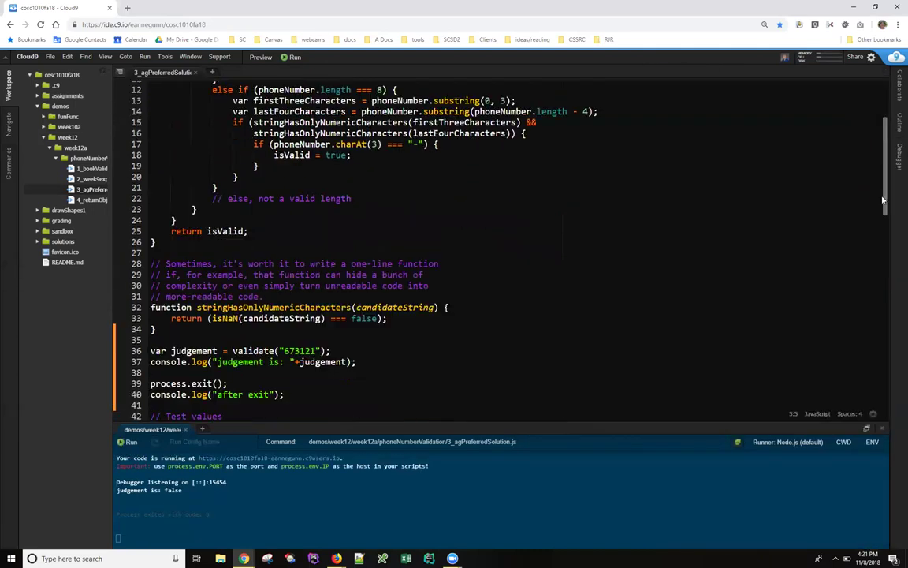
{"action": "scroll", "scroll_direction": "down", "scroll_amount": 3}
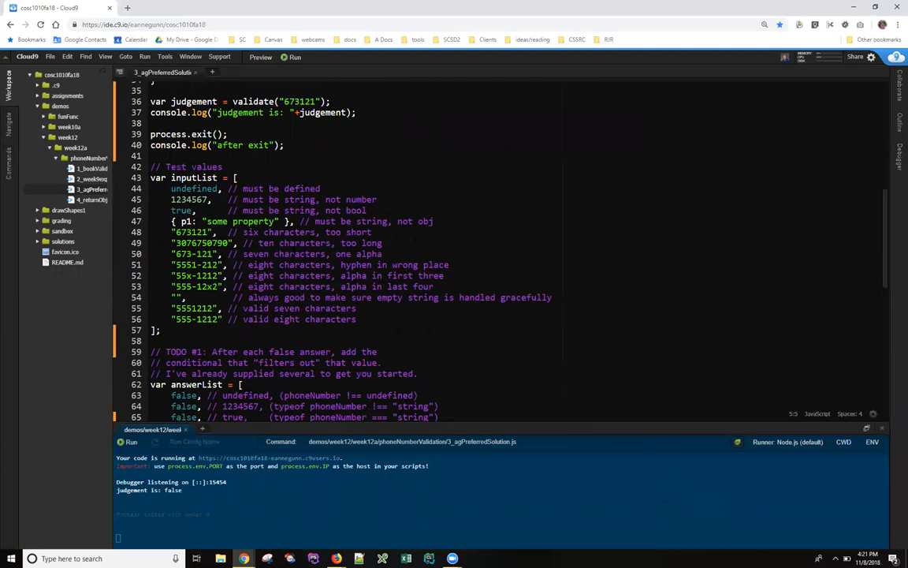
{"action": "double_click", "coordinate": [192, 252]}
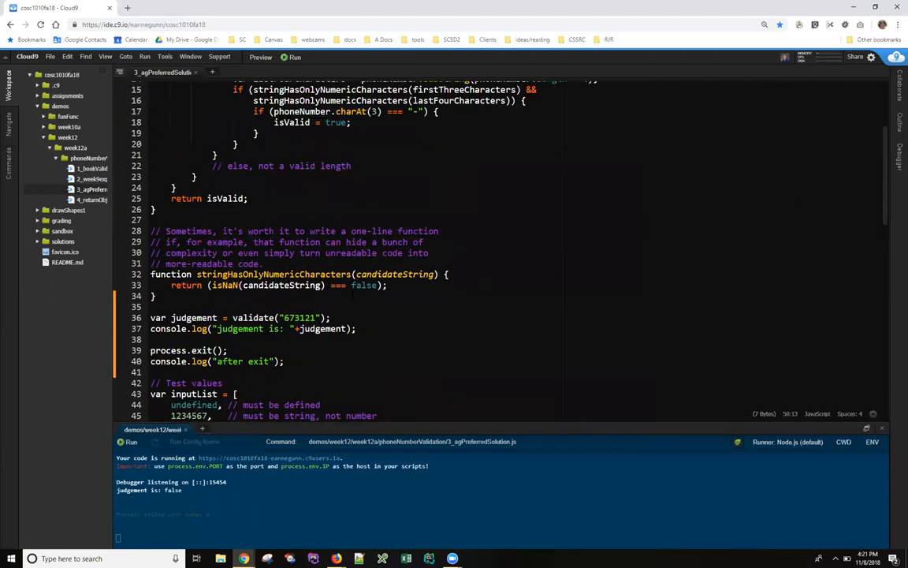
{"action": "double_click", "coordinate": [299, 318]}
{"action": "type", "text": "-"}
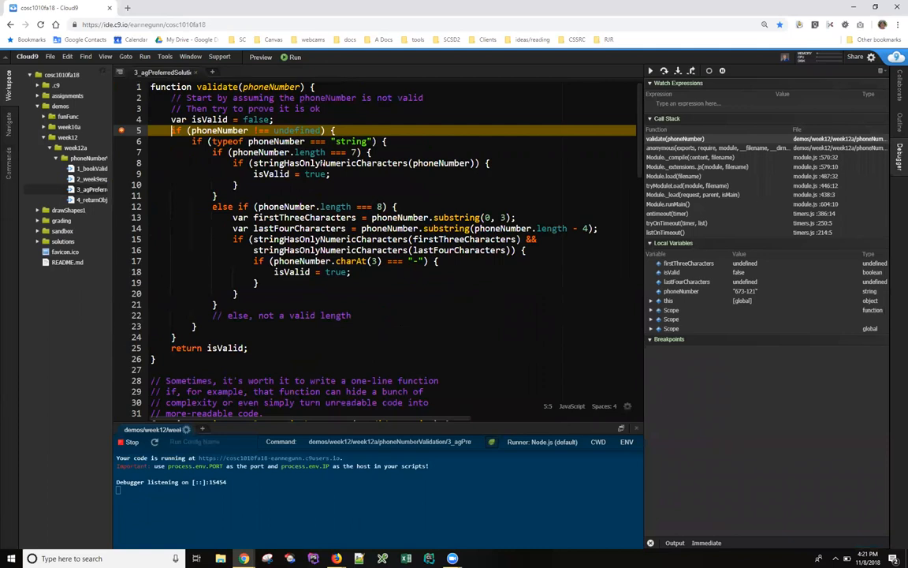
{"action": "mouse_move", "coordinate": [682, 290]}
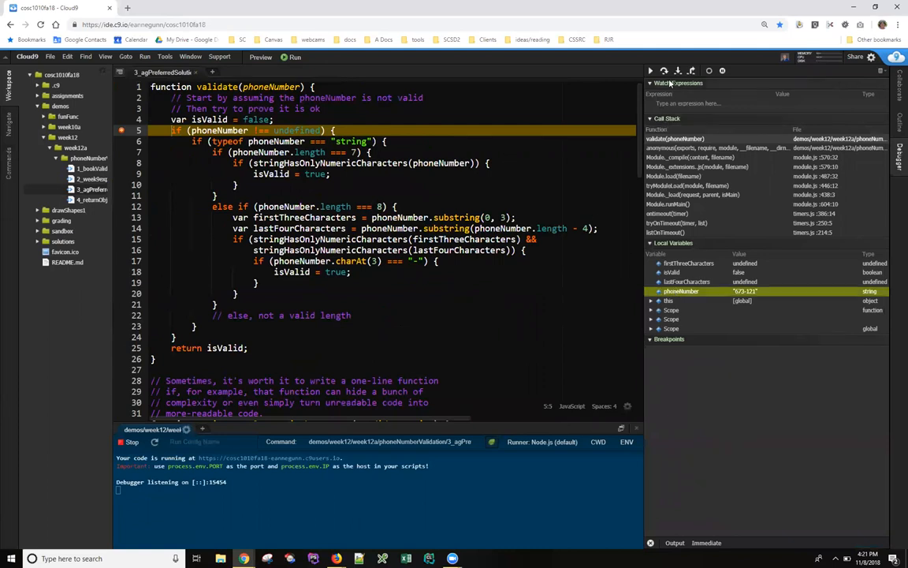
Step "673-121" past the undefined and length checks to the numeric-characters check
{"action": "left_click", "coordinate": [664, 70]}
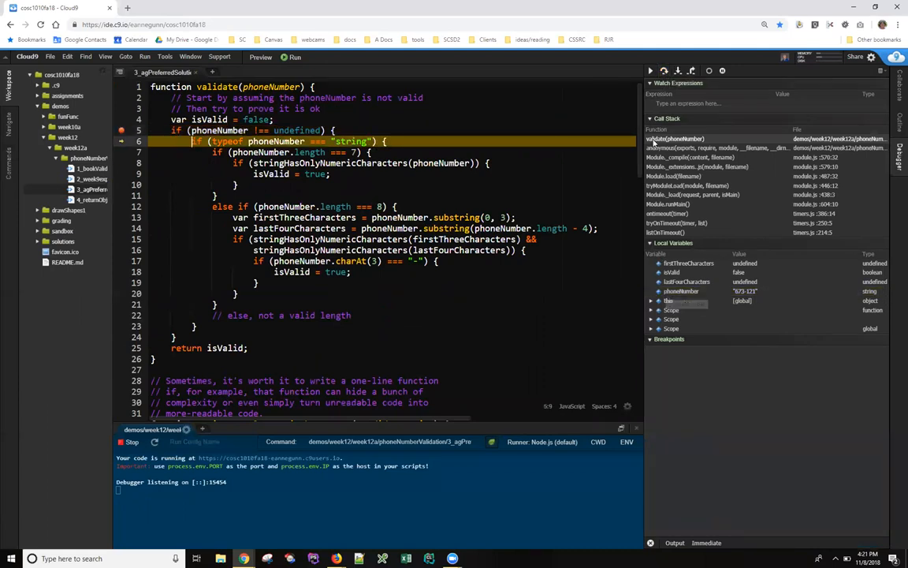
{"action": "mouse_move", "coordinate": [665, 69]}
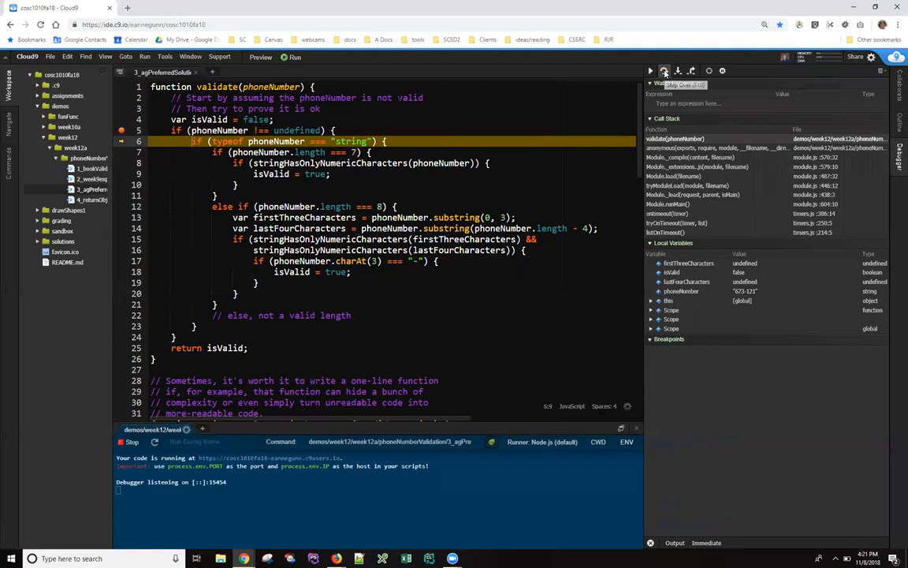
{"action": "left_click", "coordinate": [665, 71]}
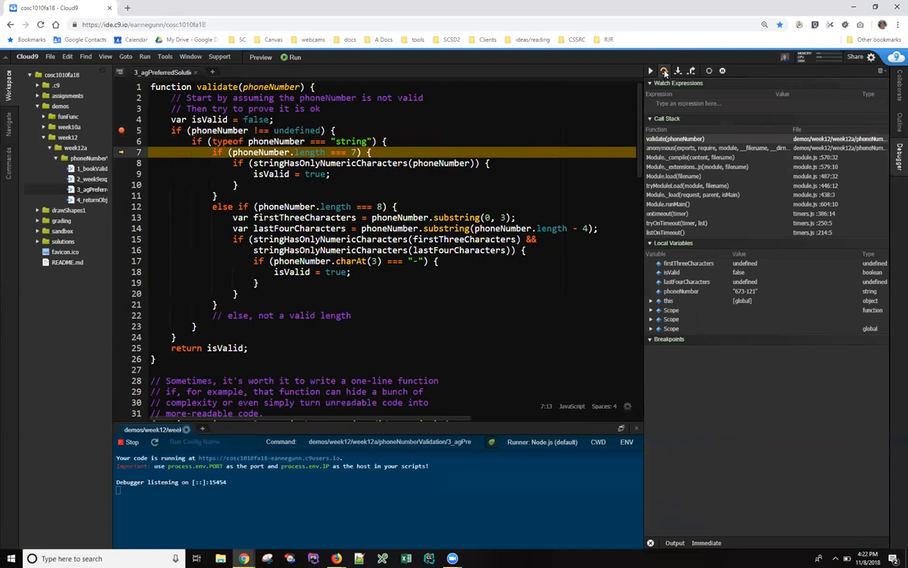
{"action": "left_click", "coordinate": [665, 71]}
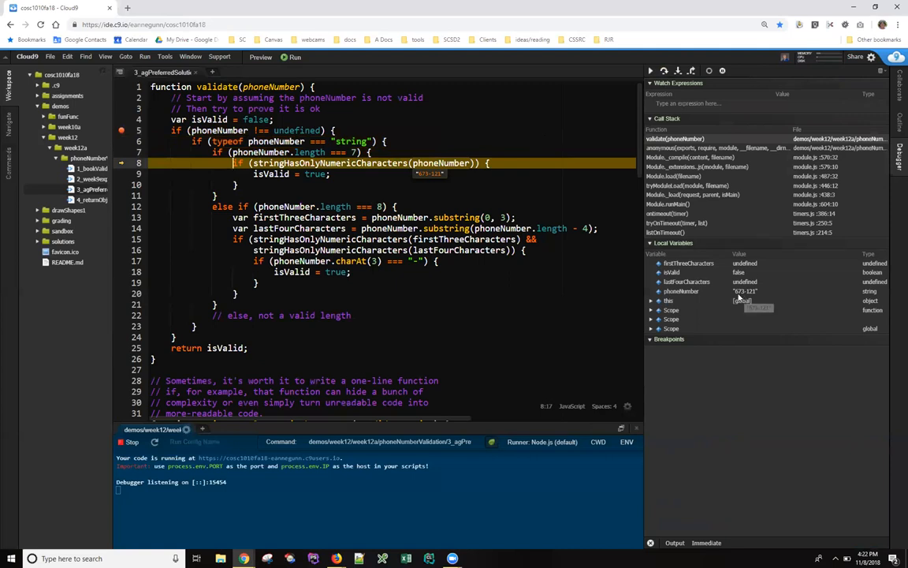
{"action": "mouse_move", "coordinate": [749, 296]}
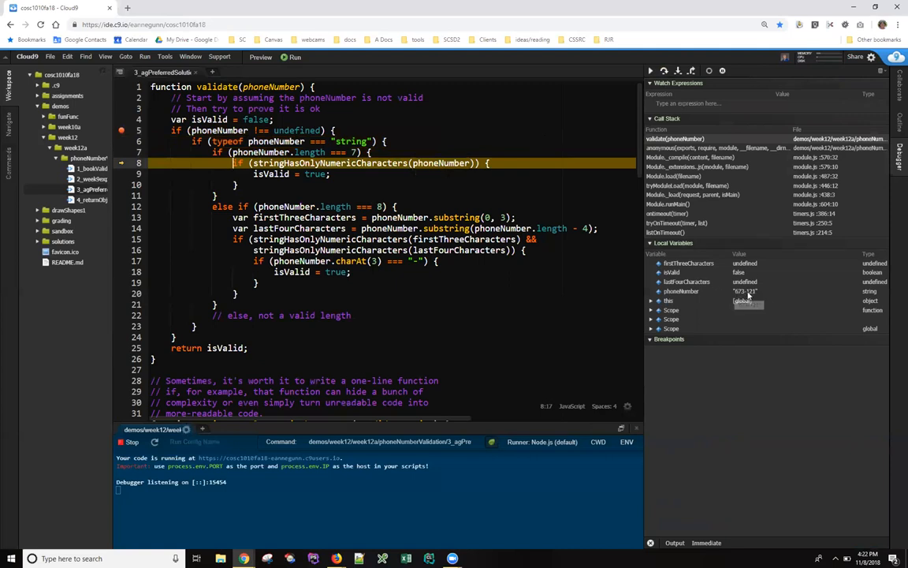
{"action": "mouse_move", "coordinate": [745, 291]}
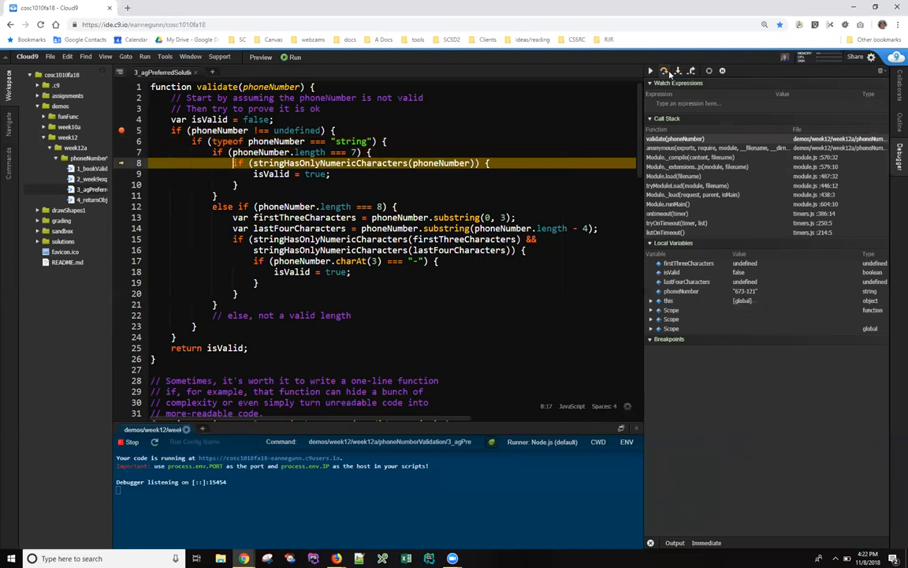
{"action": "mouse_move", "coordinate": [662, 71]}
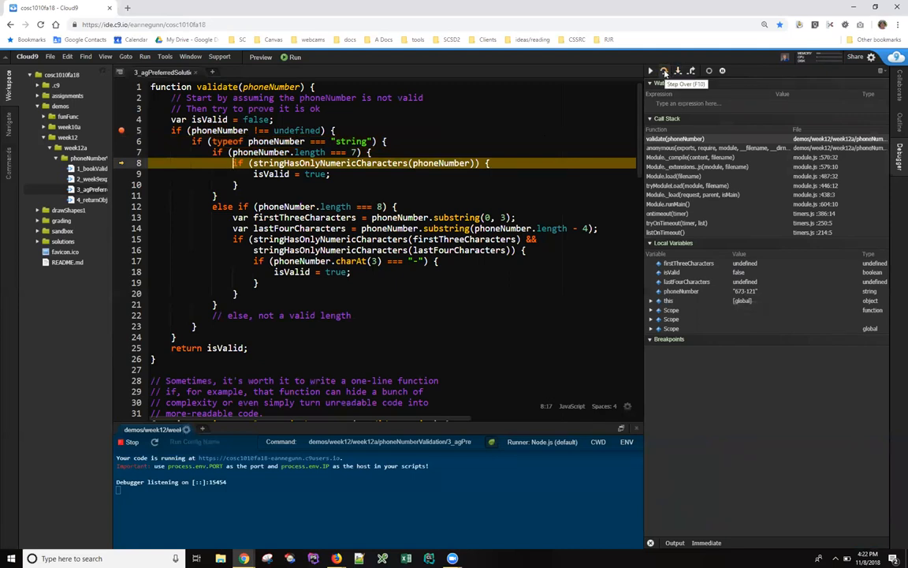
{"action": "left_click", "coordinate": [687, 71]}
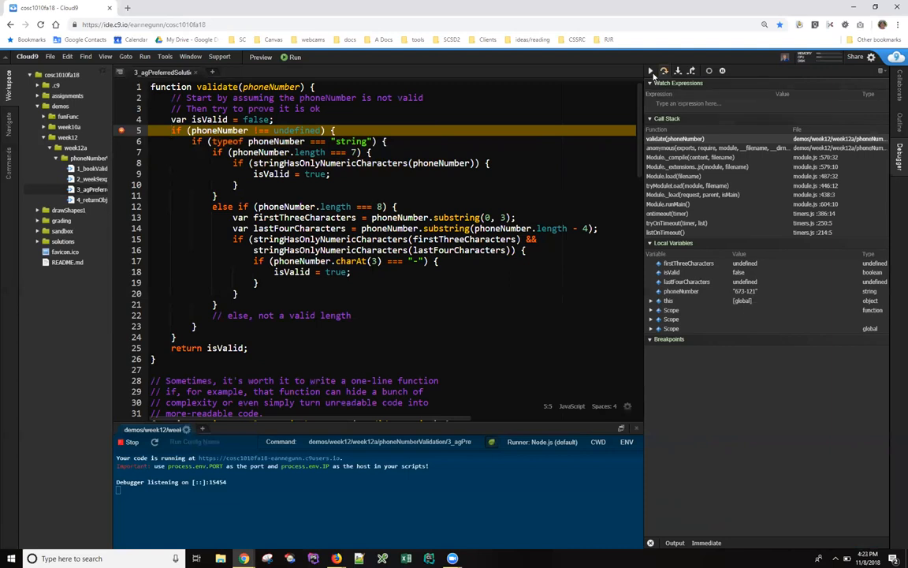
{"action": "mouse_move", "coordinate": [647, 71]}
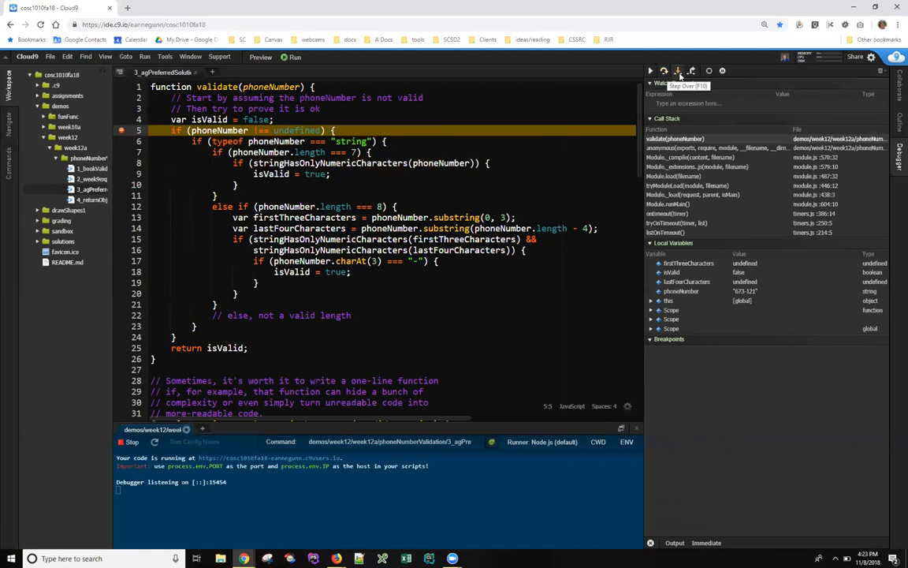
{"action": "mouse_move", "coordinate": [679, 71]}
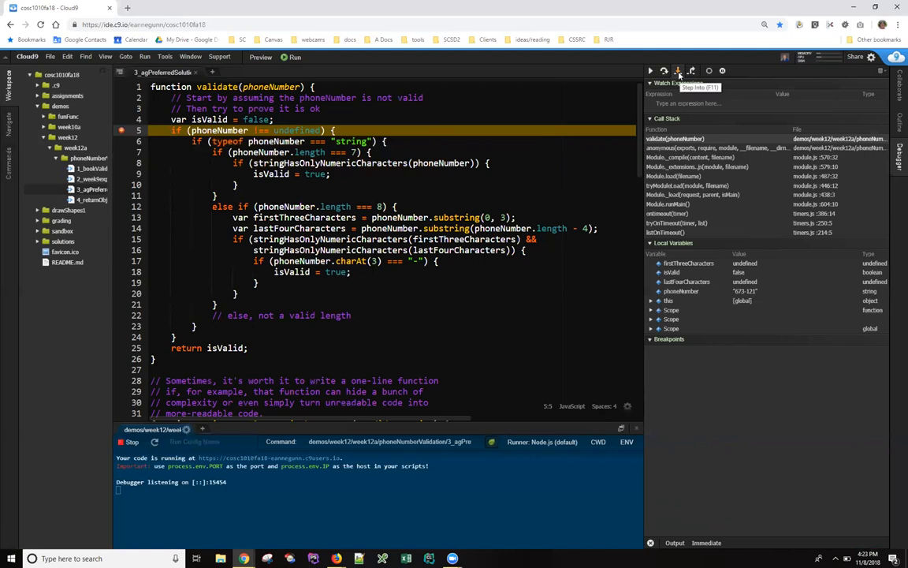